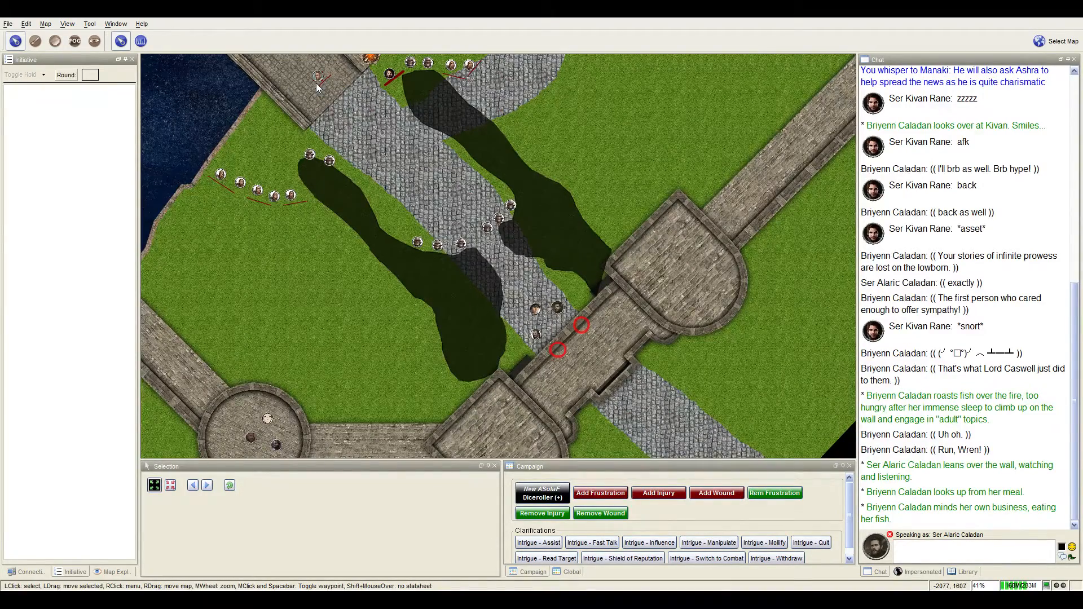
{"action": "mouse_move", "coordinate": [546, 318]}
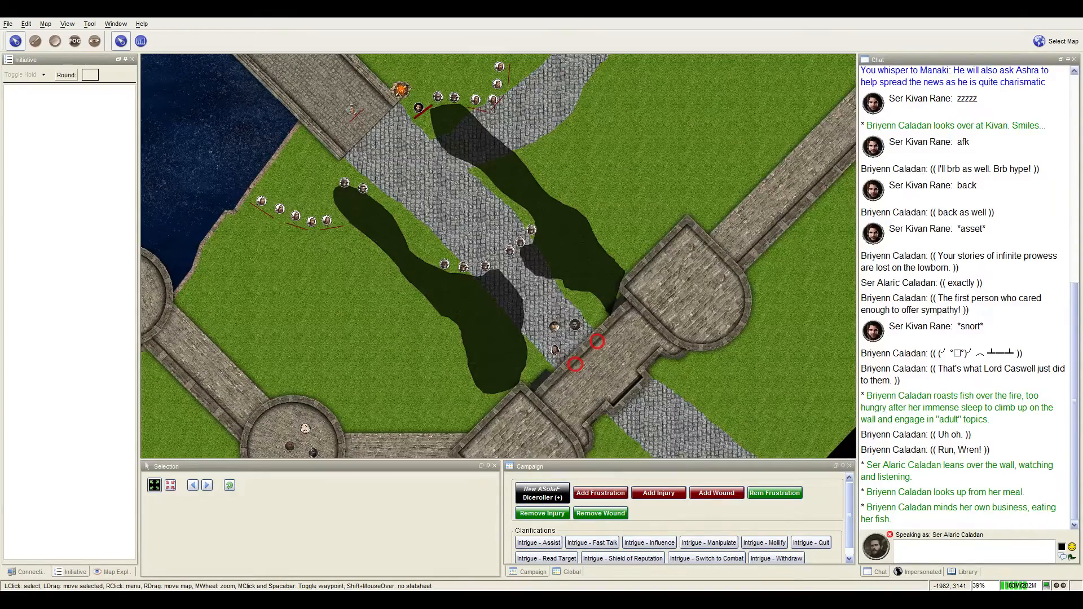
{"action": "mouse_move", "coordinate": [601, 277]}
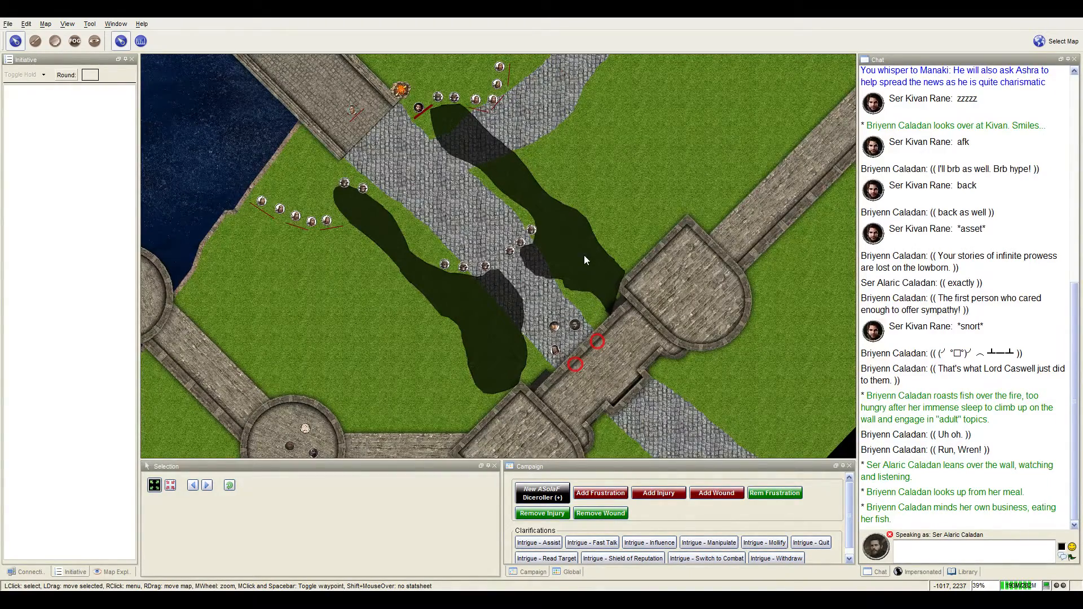
{"action": "mouse_move", "coordinate": [582, 268]}
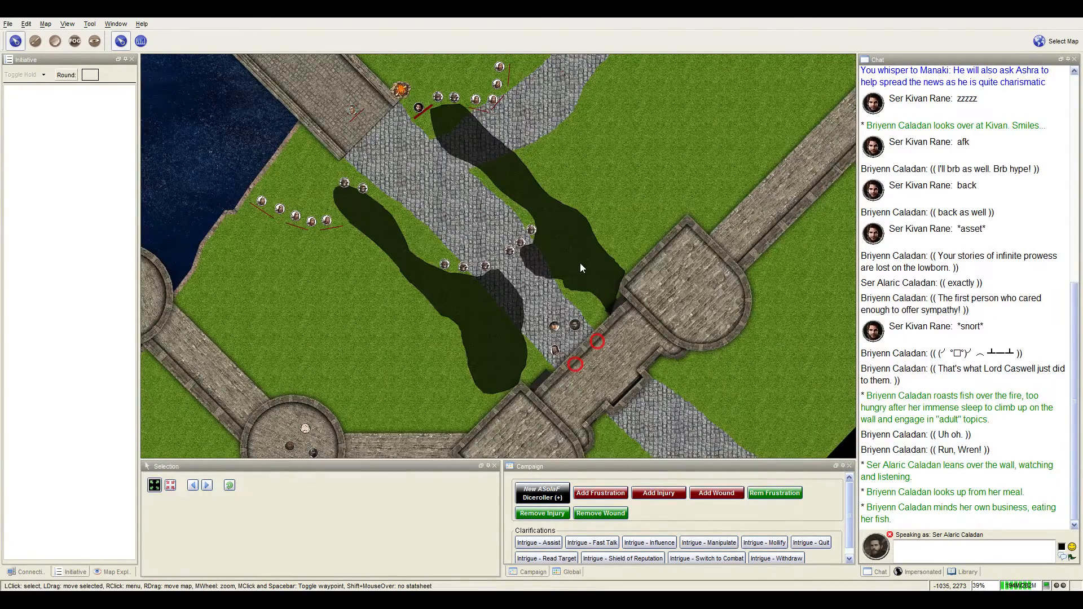
{"action": "mouse_move", "coordinate": [479, 210]}
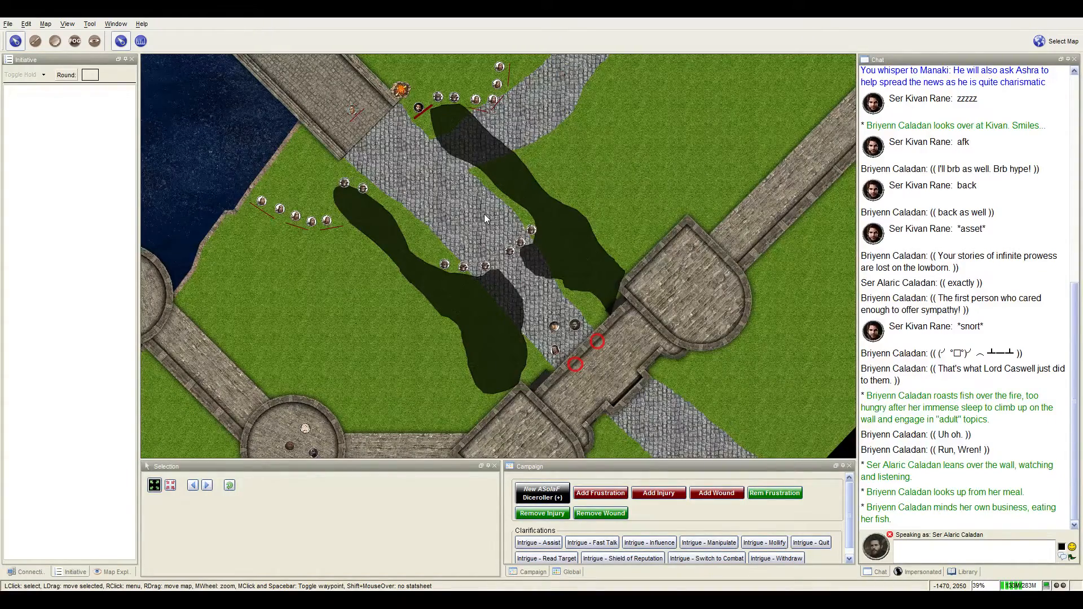
- Zoom the map out until the line of enemy crossbowmen along the cobbled road is visible
{"action": "scroll", "scroll_direction": "down", "scroll_amount": 3}
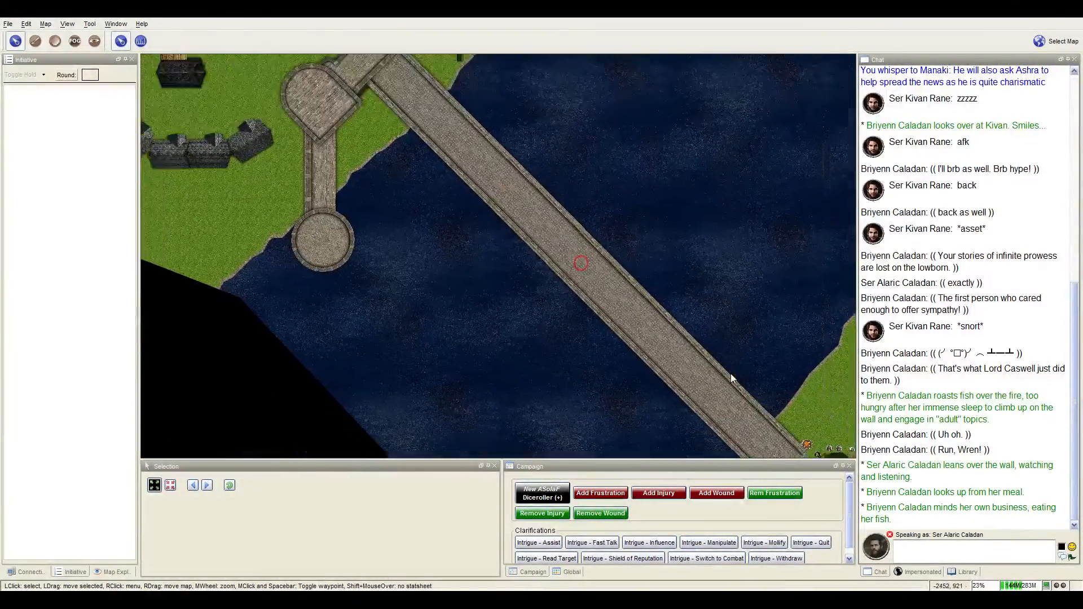
{"action": "scroll", "scroll_direction": "down", "scroll_amount": 3}
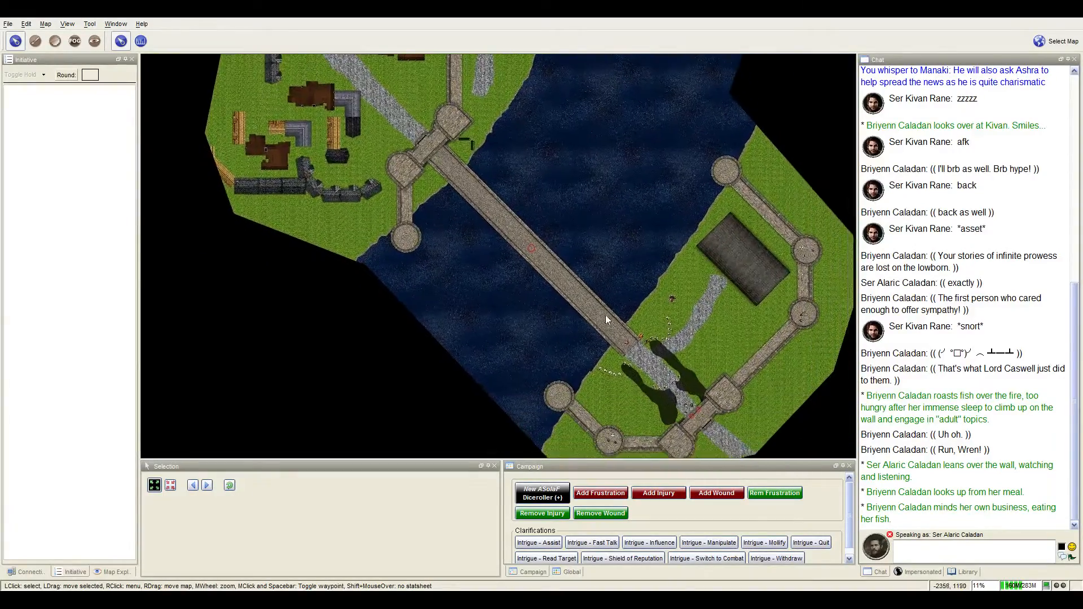
{"action": "scroll", "scroll_direction": "up", "scroll_amount": 3}
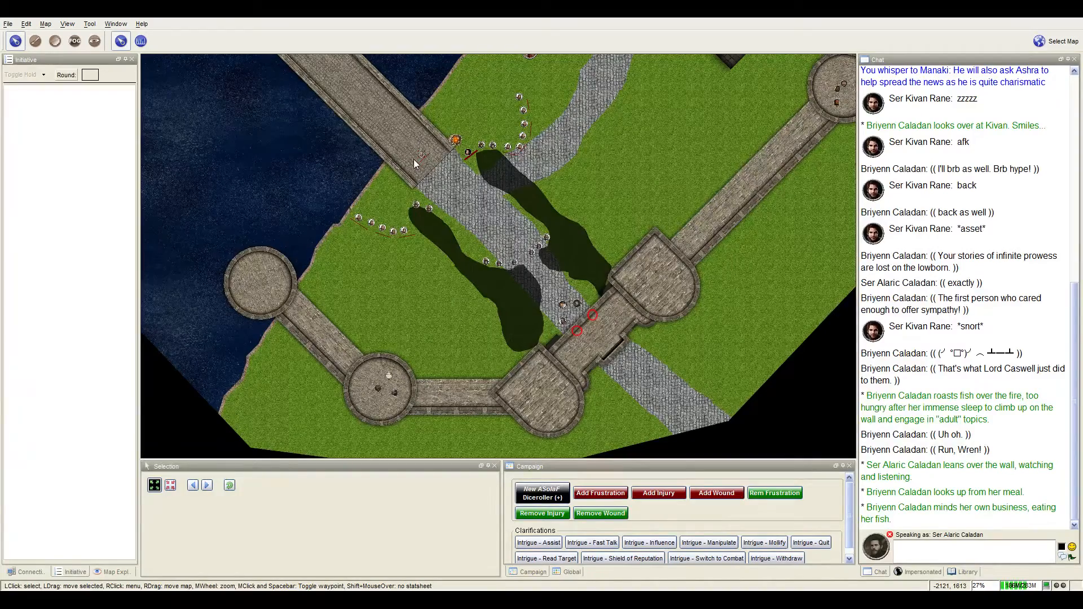
{"action": "mouse_move", "coordinate": [443, 193]}
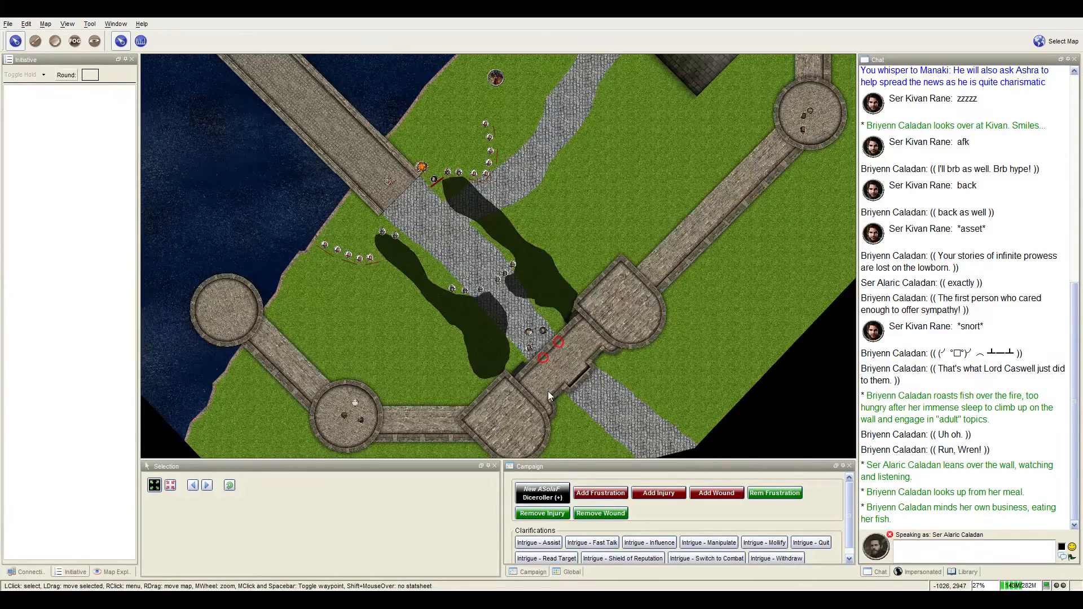
{"action": "mouse_move", "coordinate": [570, 264]}
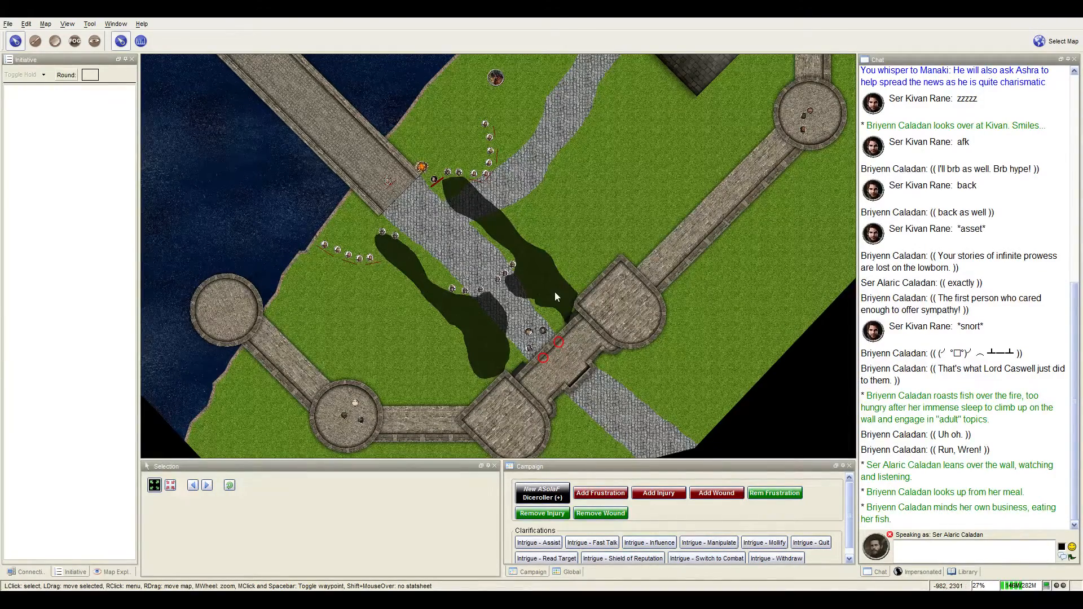
{"action": "mouse_move", "coordinate": [589, 337]}
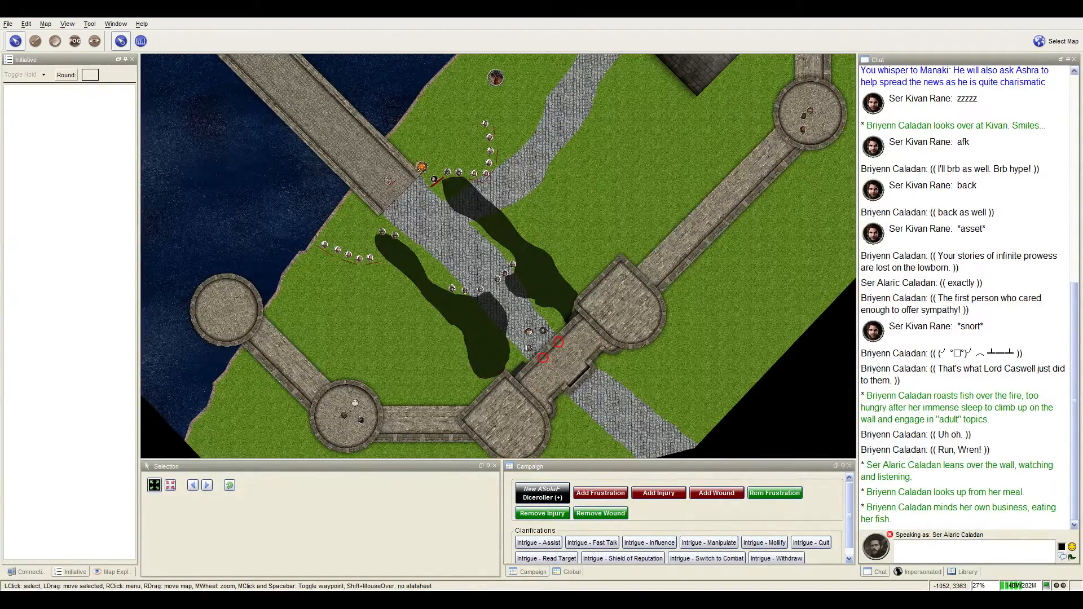
{"action": "mouse_move", "coordinate": [488, 364]}
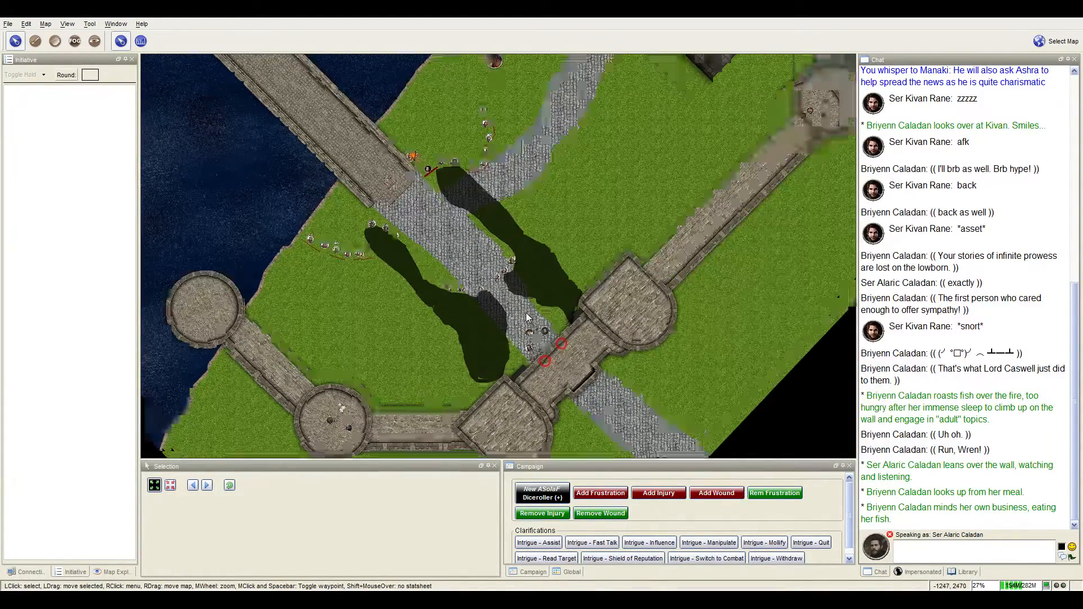
{"action": "scroll", "scroll_direction": "up", "scroll_amount": 3}
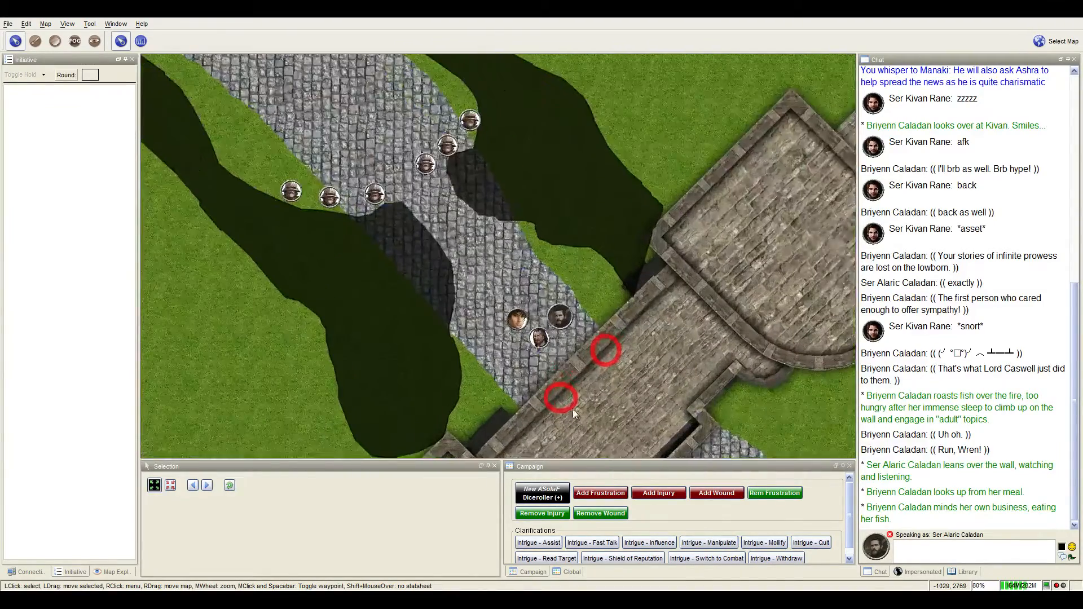
{"action": "scroll", "scroll_direction": "up", "scroll_amount": 3}
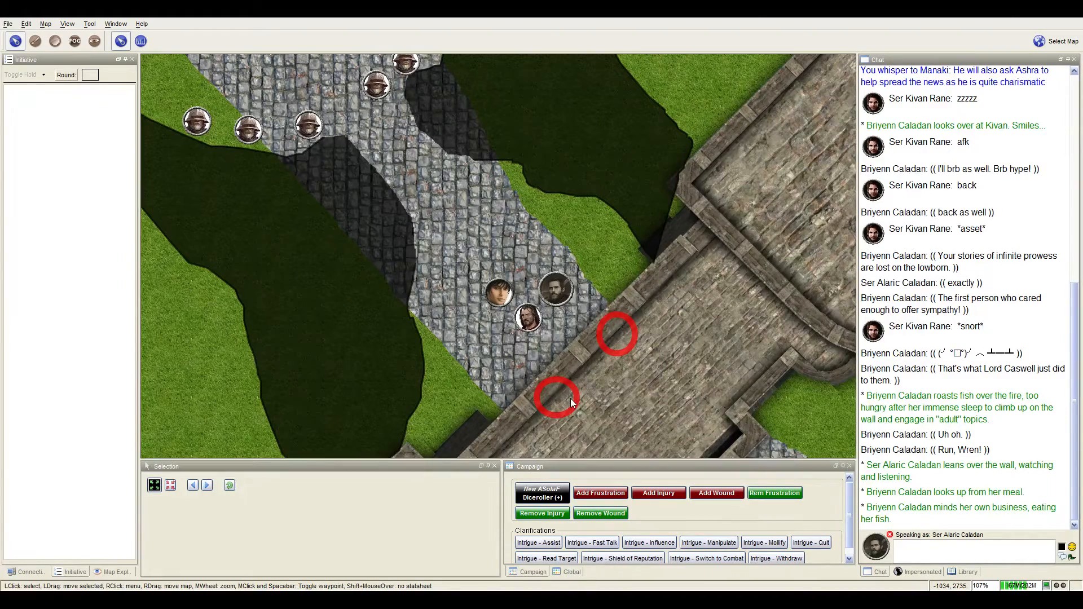
{"action": "mouse_move", "coordinate": [661, 326]}
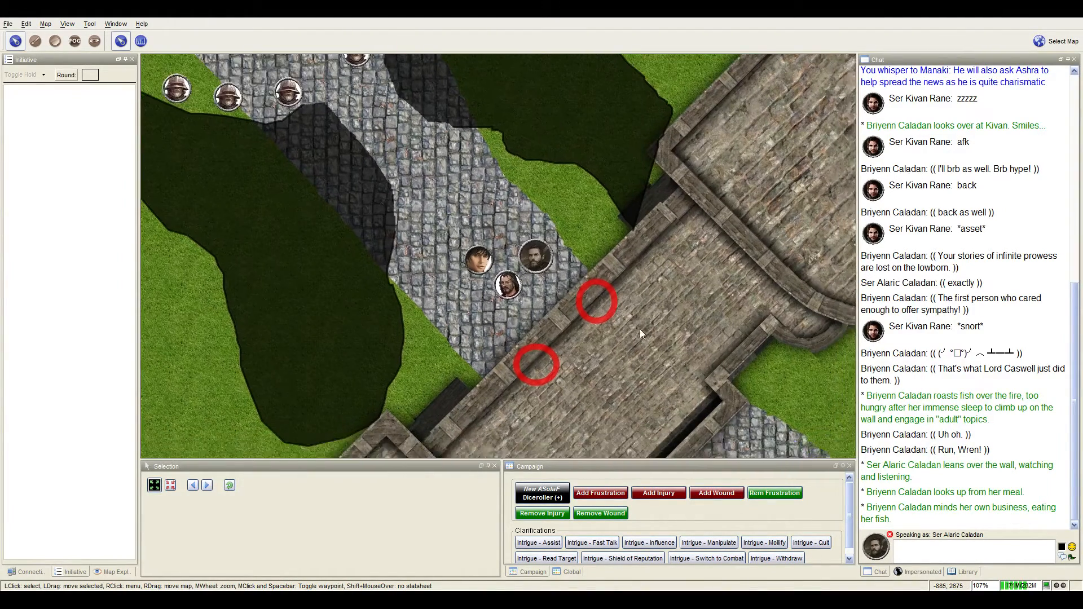
{"action": "scroll", "scroll_direction": "down", "scroll_amount": 3}
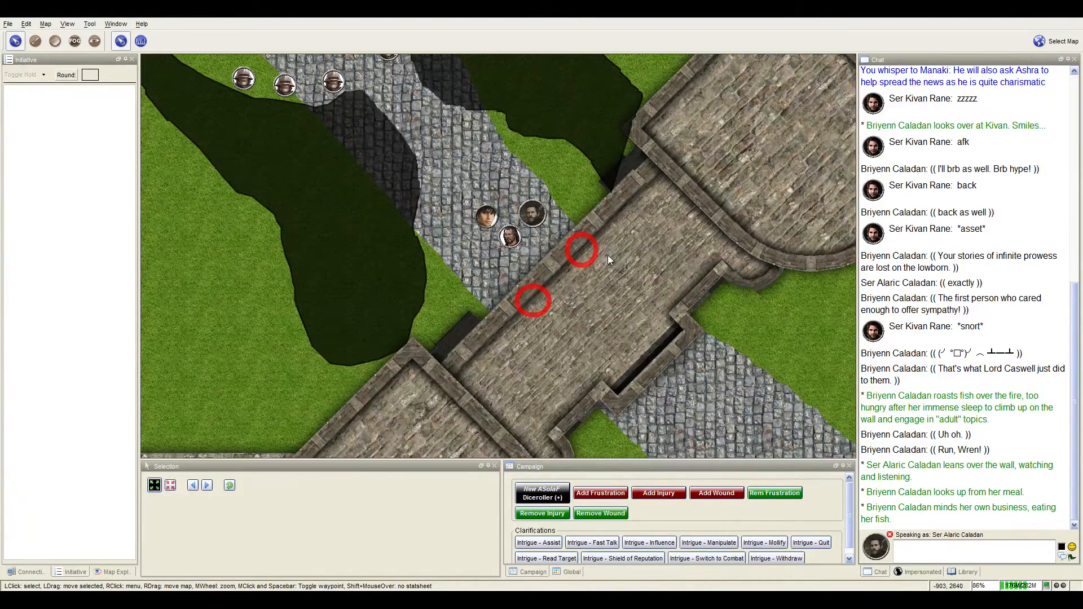
{"action": "mouse_move", "coordinate": [510, 238]}
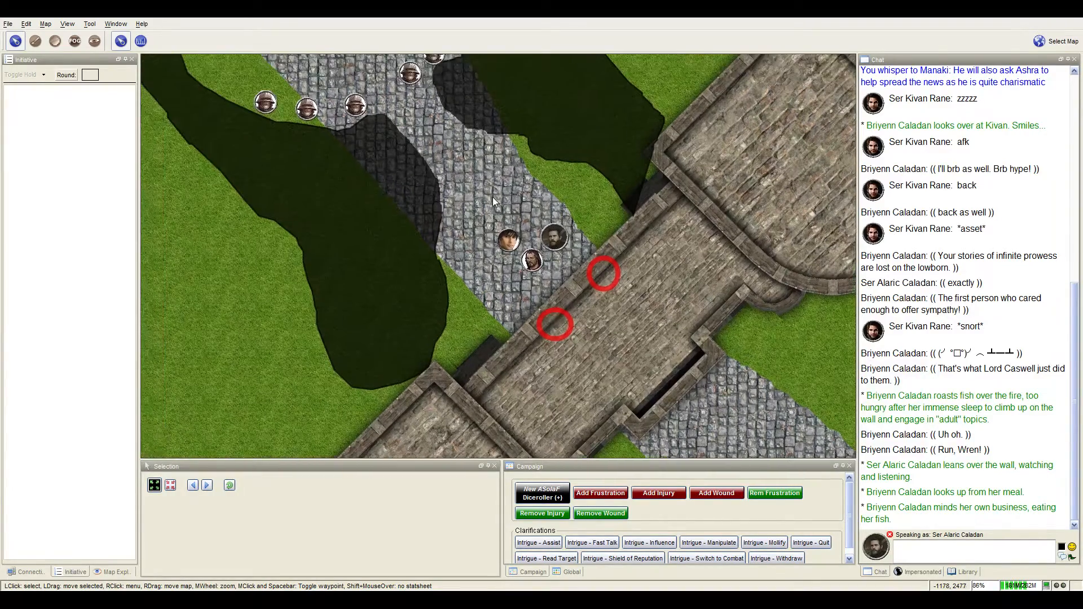
{"action": "scroll", "scroll_direction": "down", "scroll_amount": 3}
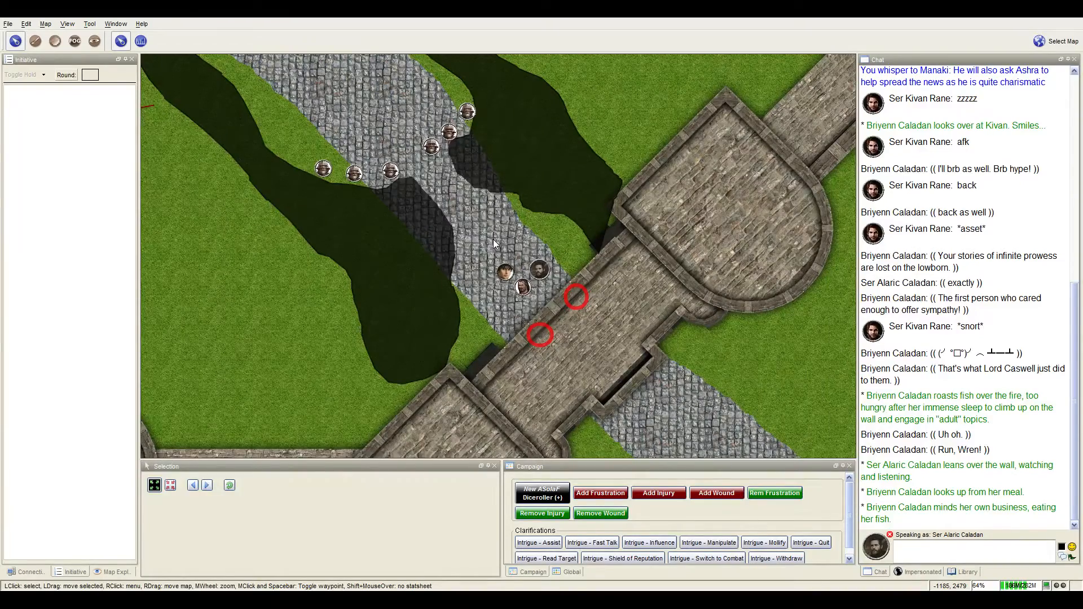
{"action": "scroll", "scroll_direction": "down", "scroll_amount": 3}
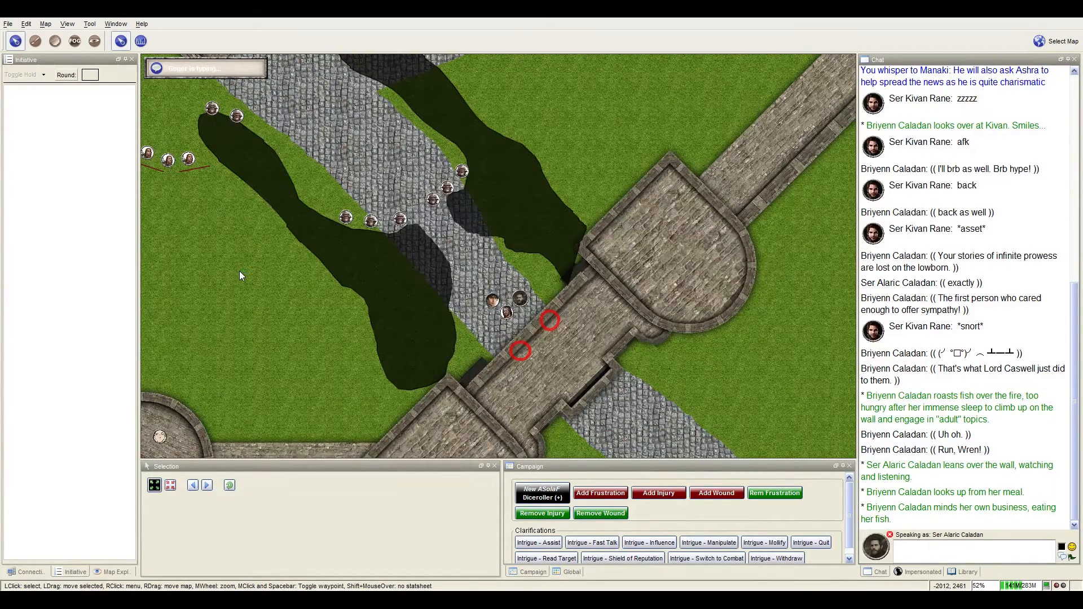
{"action": "mouse_move", "coordinate": [118, 415]}
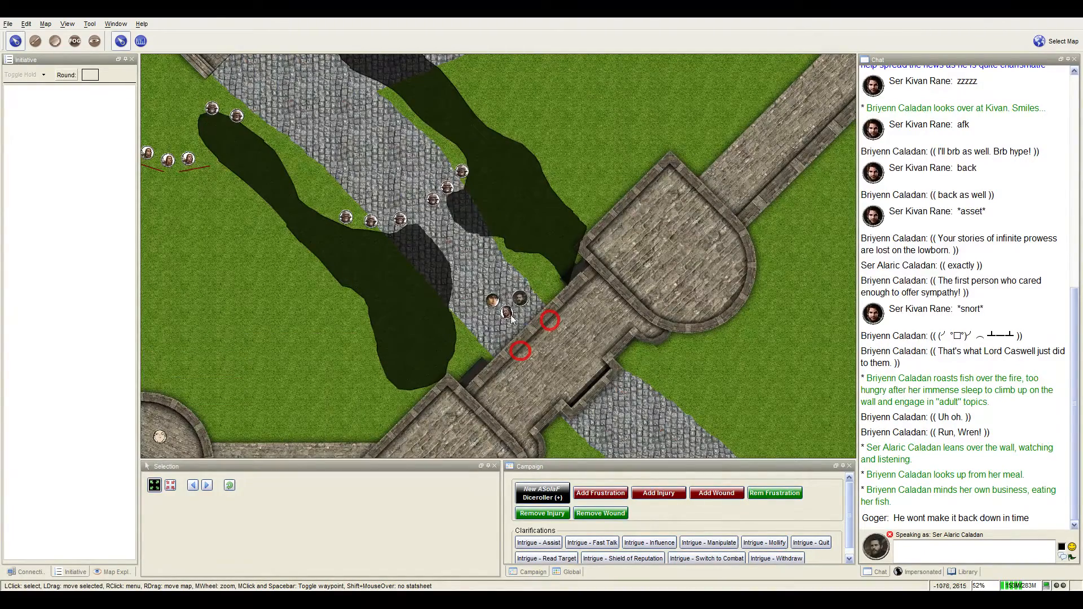
{"action": "mouse_move", "coordinate": [598, 295]}
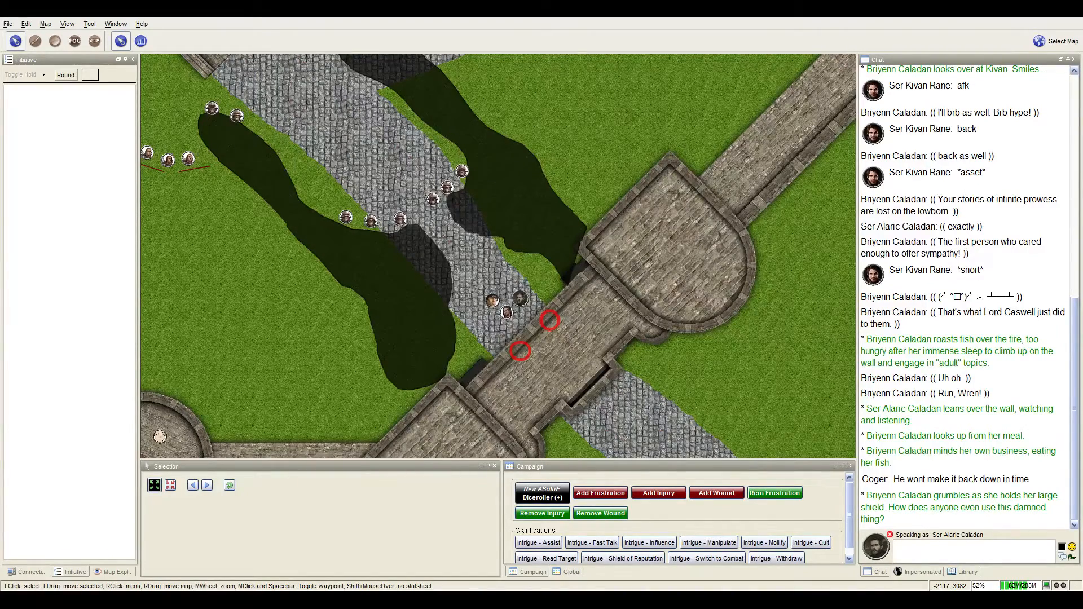
- Start an out-of-character chat message with '/ooc'
{"action": "left_click", "coordinate": [967, 548]}
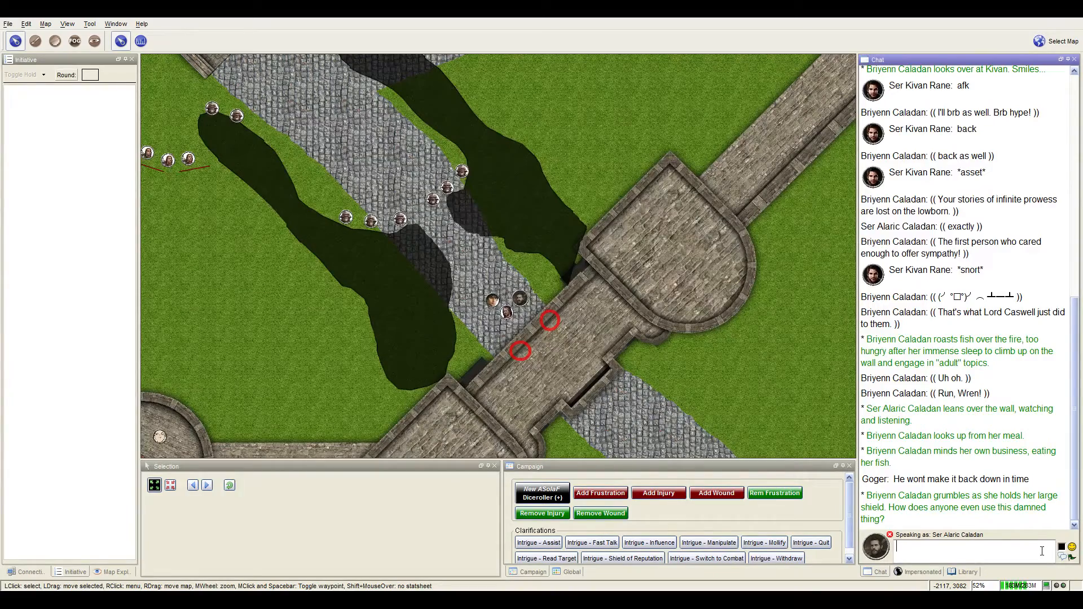
{"action": "type", "text": "/ooc"}
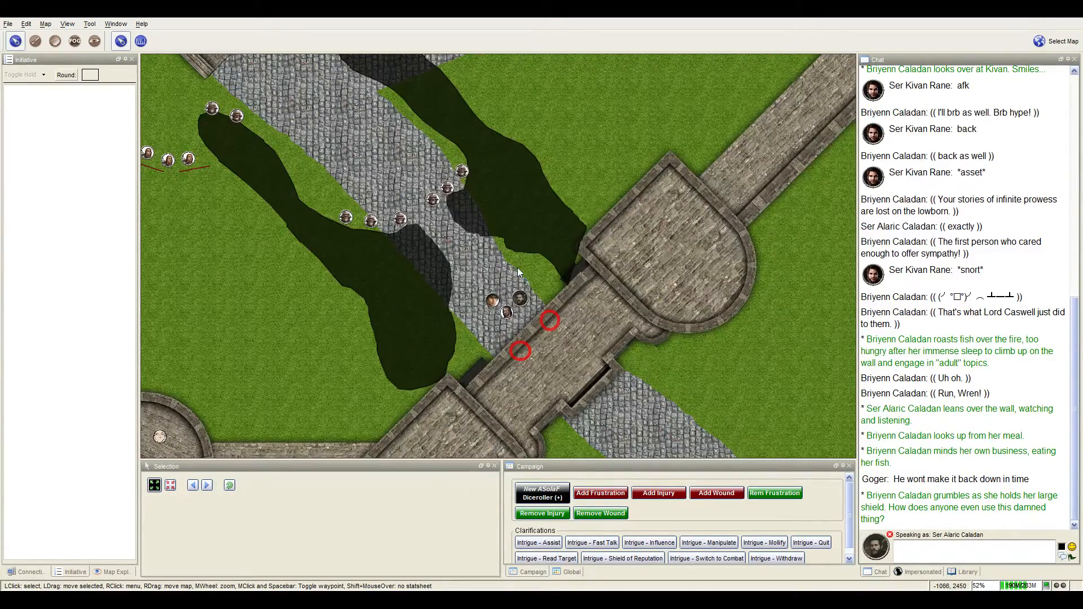
{"action": "mouse_move", "coordinate": [518, 313]}
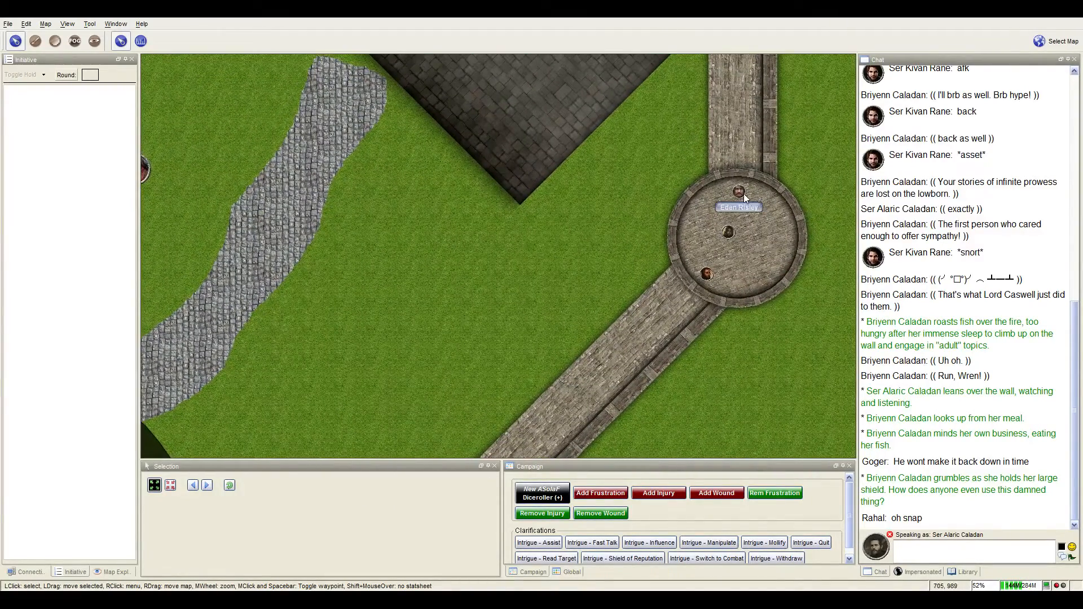
{"action": "scroll", "scroll_direction": "up", "scroll_amount": 3}
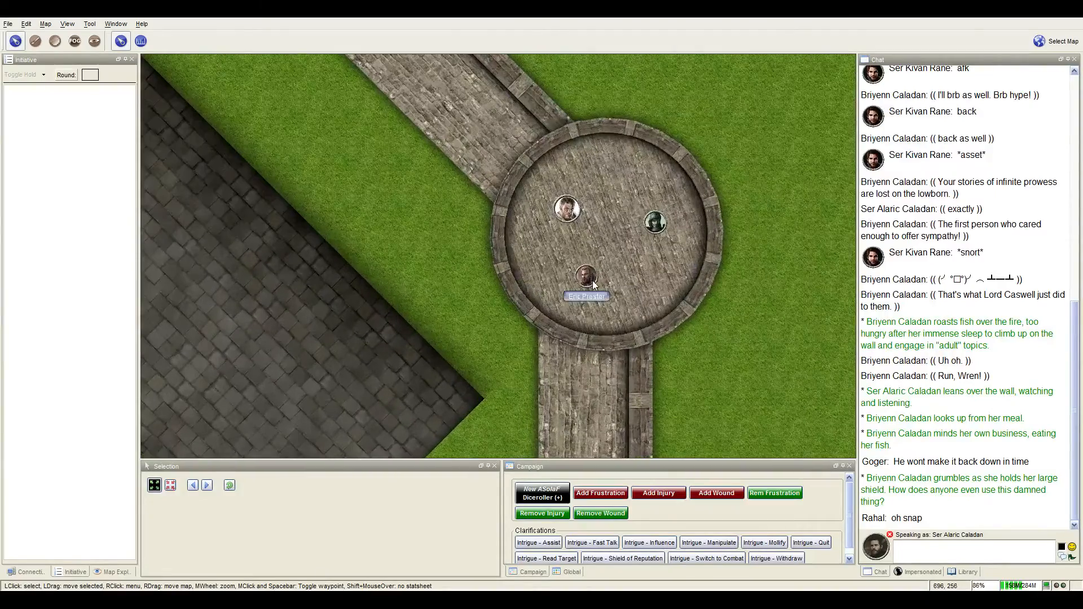
{"action": "mouse_move", "coordinate": [655, 222]}
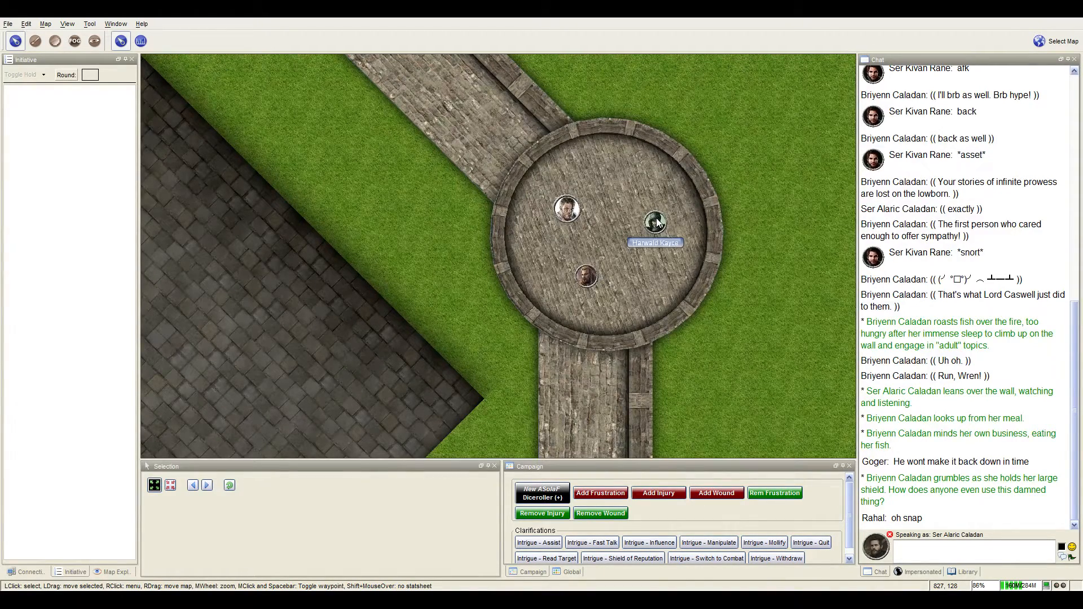
{"action": "mouse_move", "coordinate": [650, 238]}
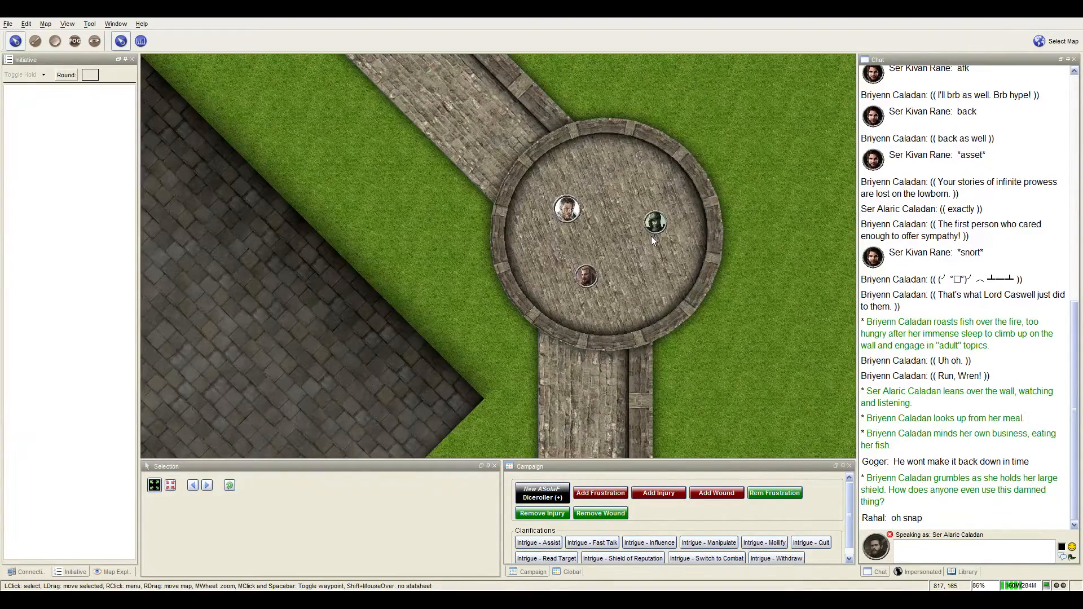
{"action": "mouse_move", "coordinate": [654, 223]}
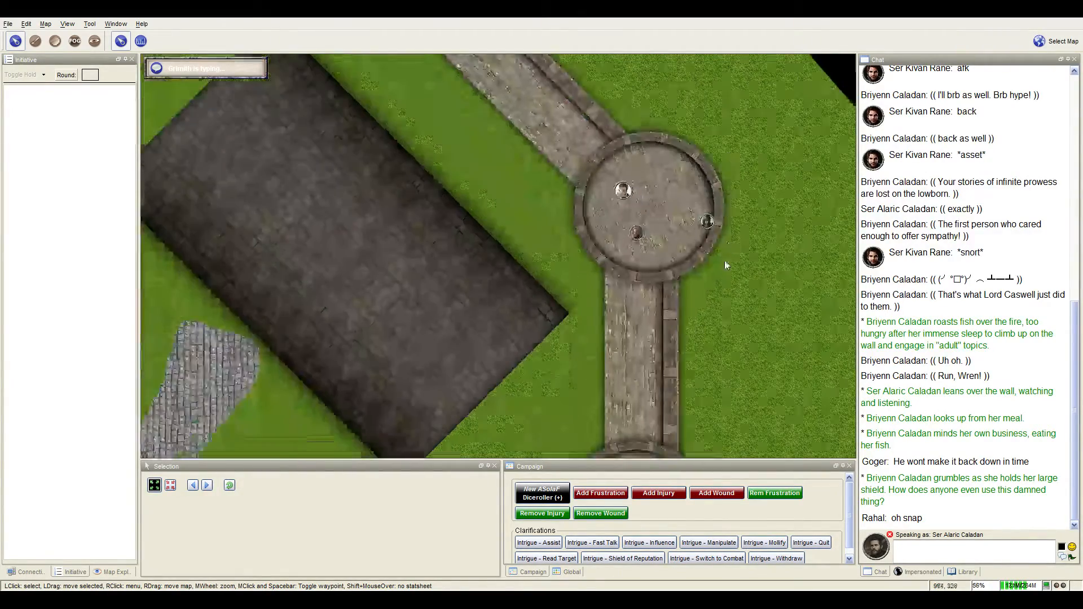
- Zoom out to show the whole fortress with defenders and encircling crossbowmen
{"action": "scroll", "scroll_direction": "down", "scroll_amount": 3}
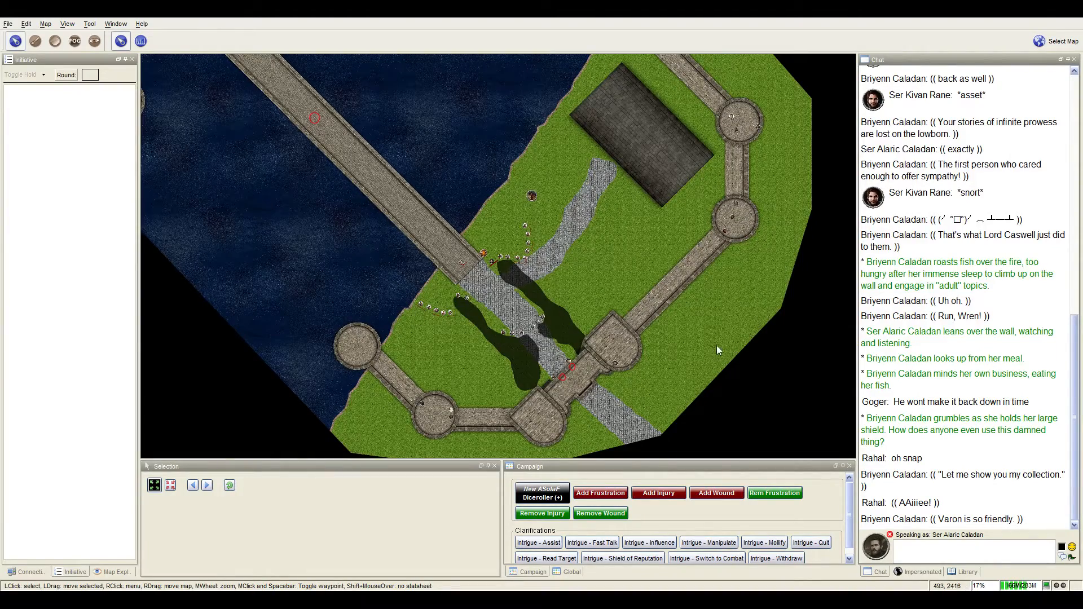
{"action": "scroll", "scroll_direction": "up", "scroll_amount": 3}
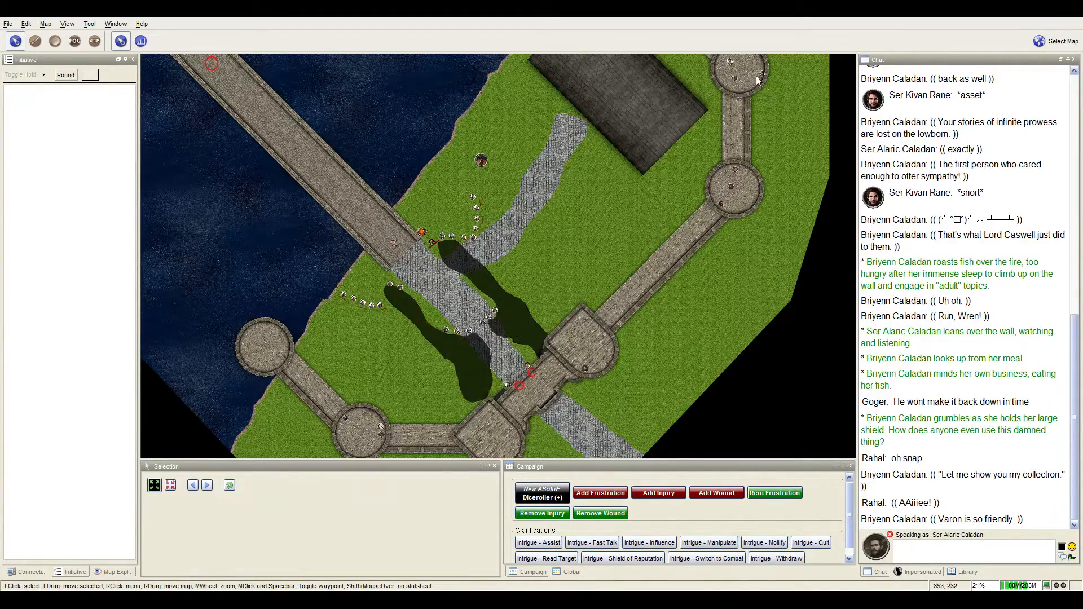
{"action": "mouse_move", "coordinate": [757, 83]}
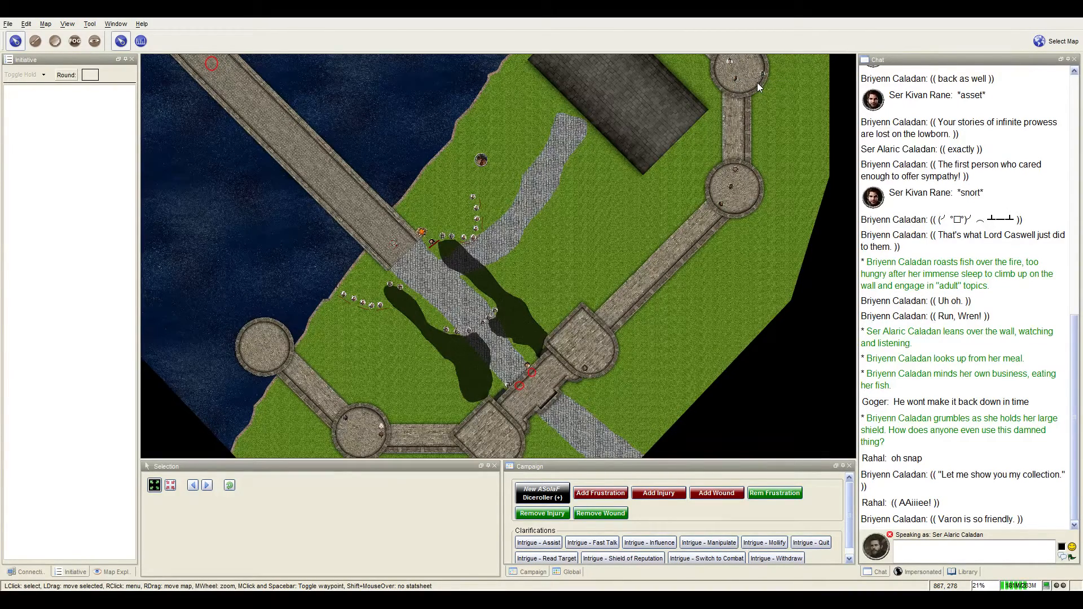
{"action": "mouse_move", "coordinate": [752, 104]}
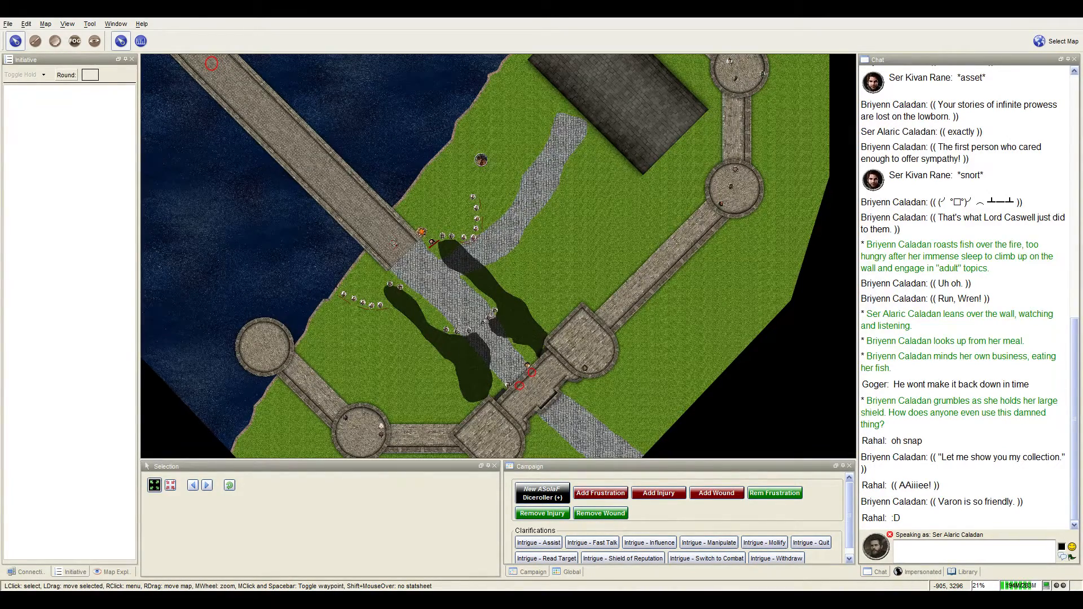
{"action": "mouse_move", "coordinate": [759, 76]}
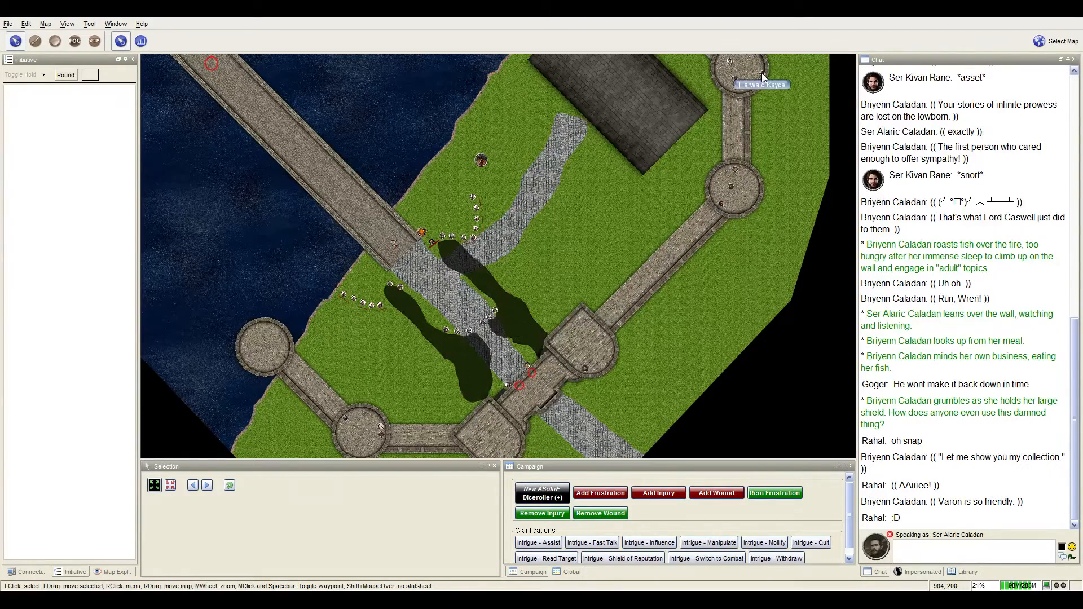
{"action": "mouse_move", "coordinate": [770, 64]}
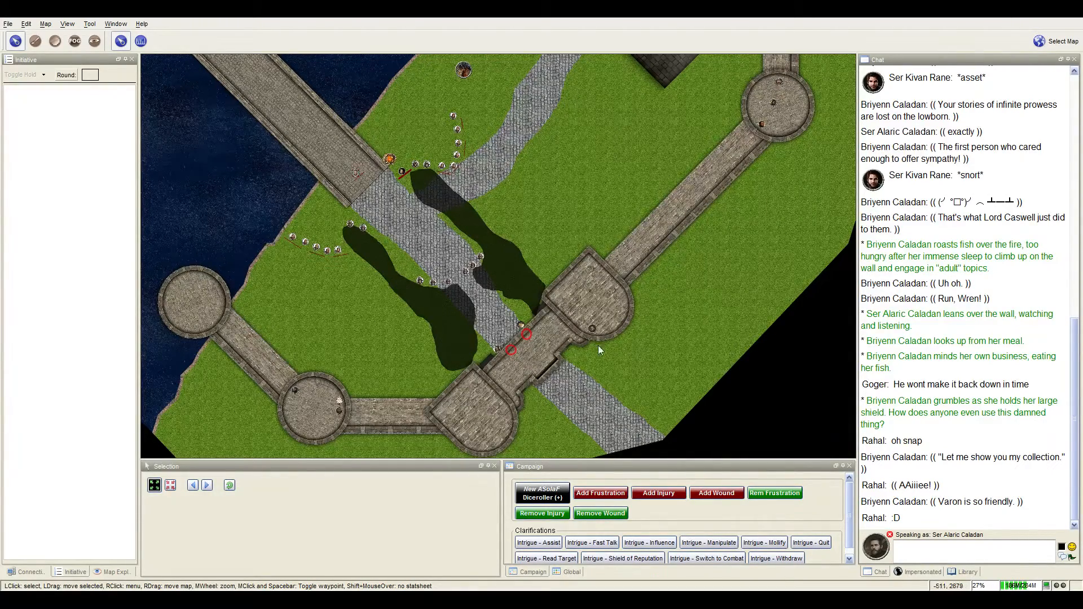
{"action": "mouse_move", "coordinate": [644, 403]}
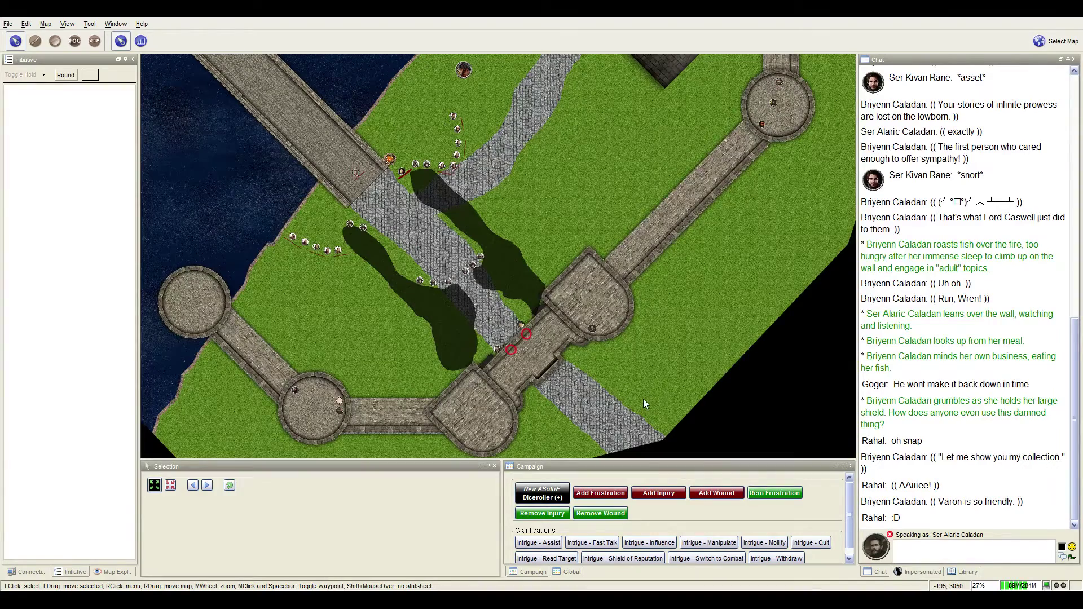
{"action": "mouse_move", "coordinate": [597, 339]}
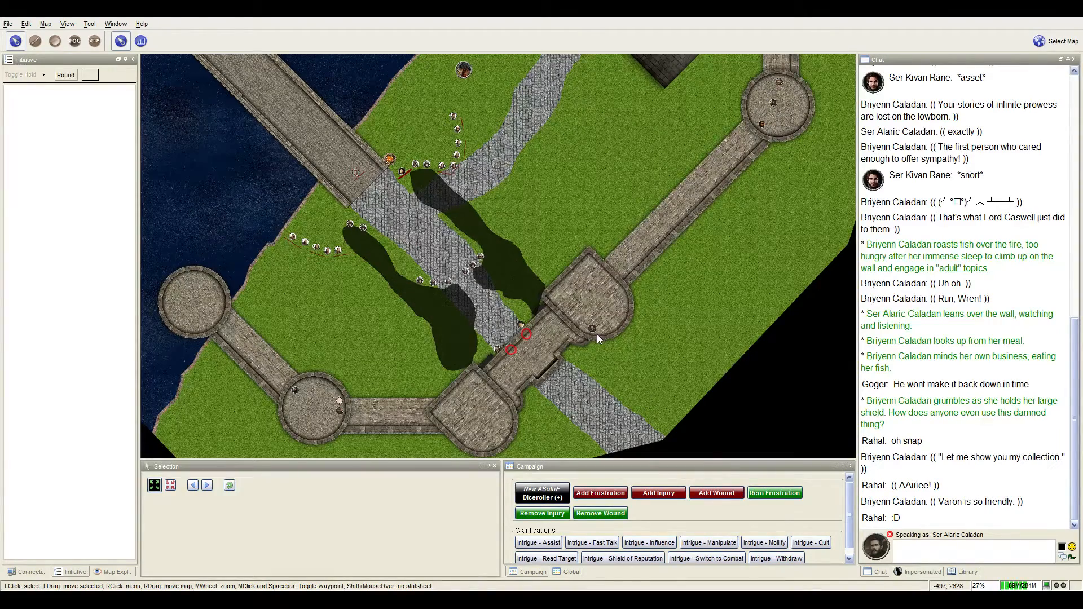
{"action": "mouse_move", "coordinate": [589, 327]}
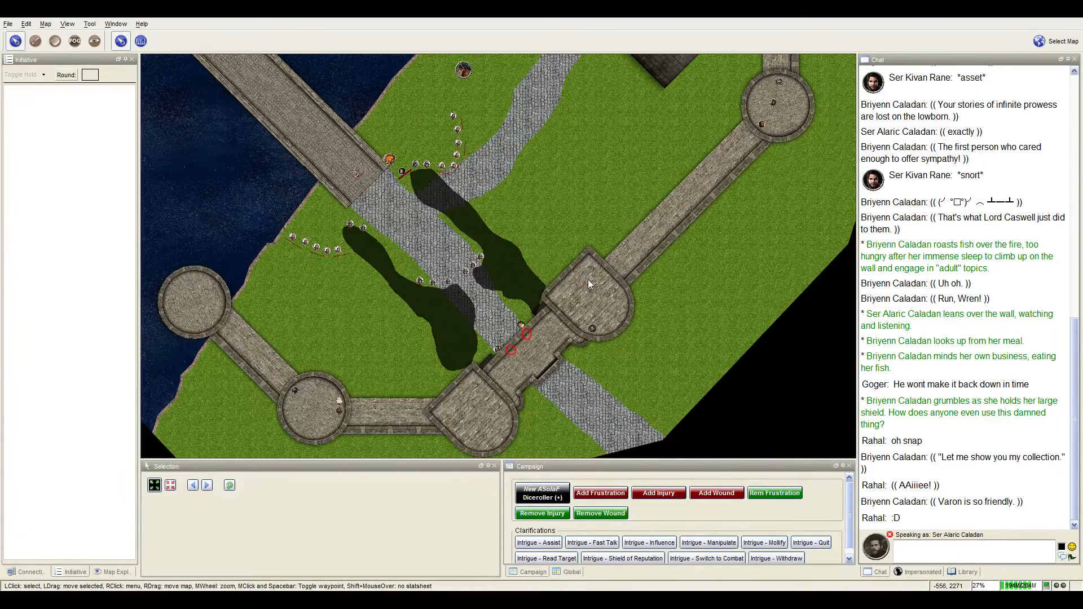
{"action": "scroll", "scroll_direction": "down", "scroll_amount": 3}
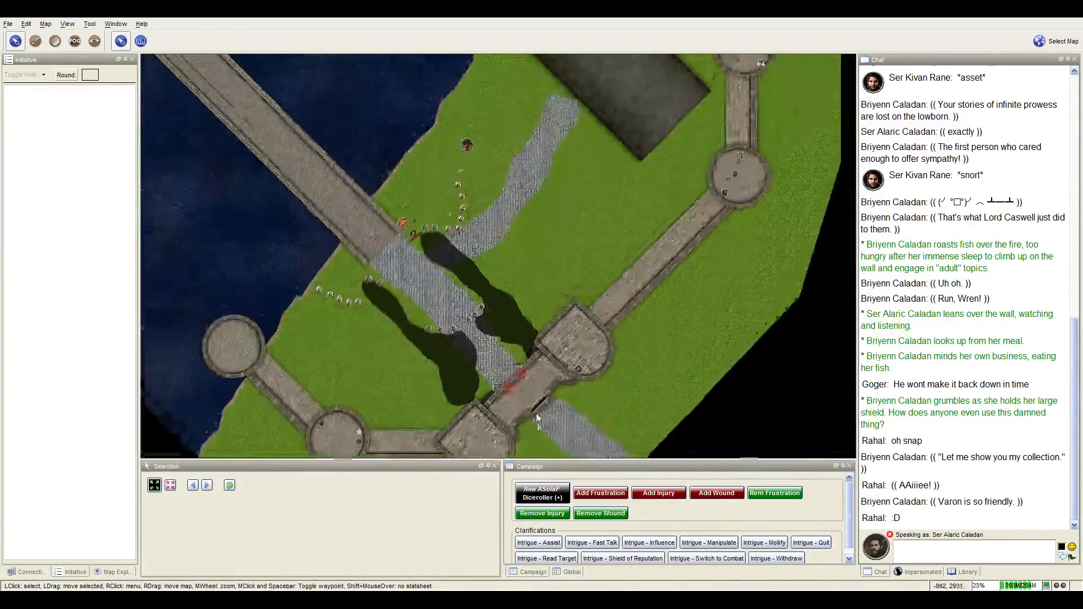
{"action": "scroll", "scroll_direction": "down", "scroll_amount": 3}
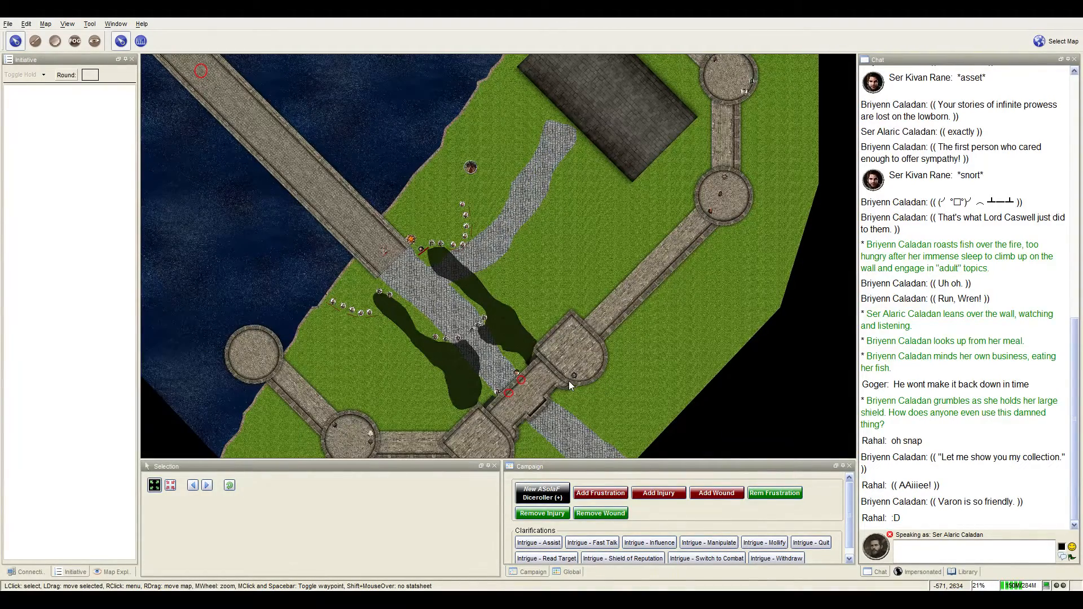
{"action": "mouse_move", "coordinate": [573, 374]}
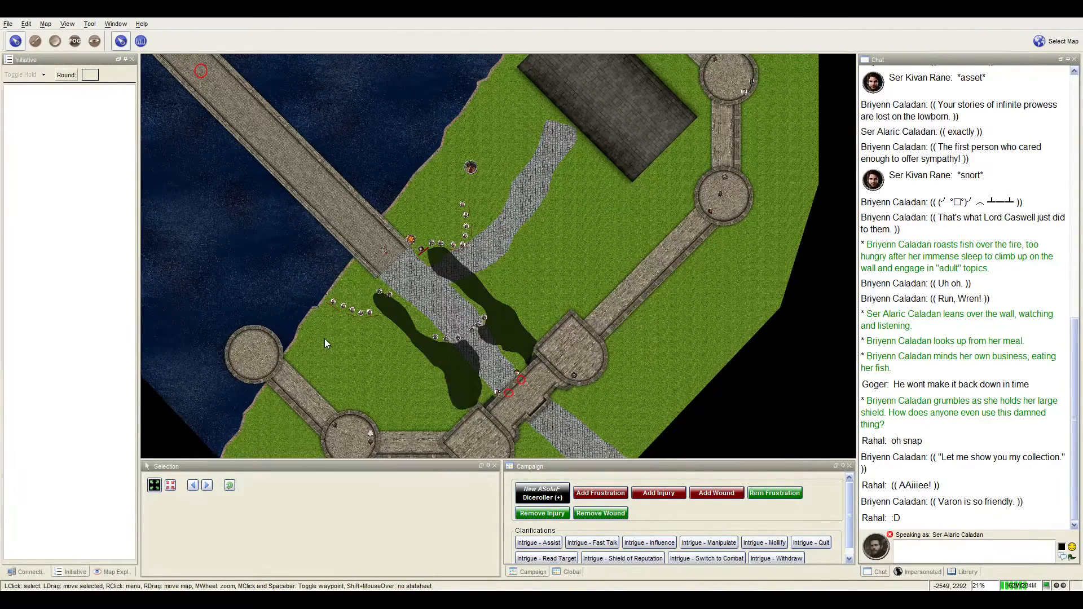
{"action": "mouse_move", "coordinate": [352, 372]}
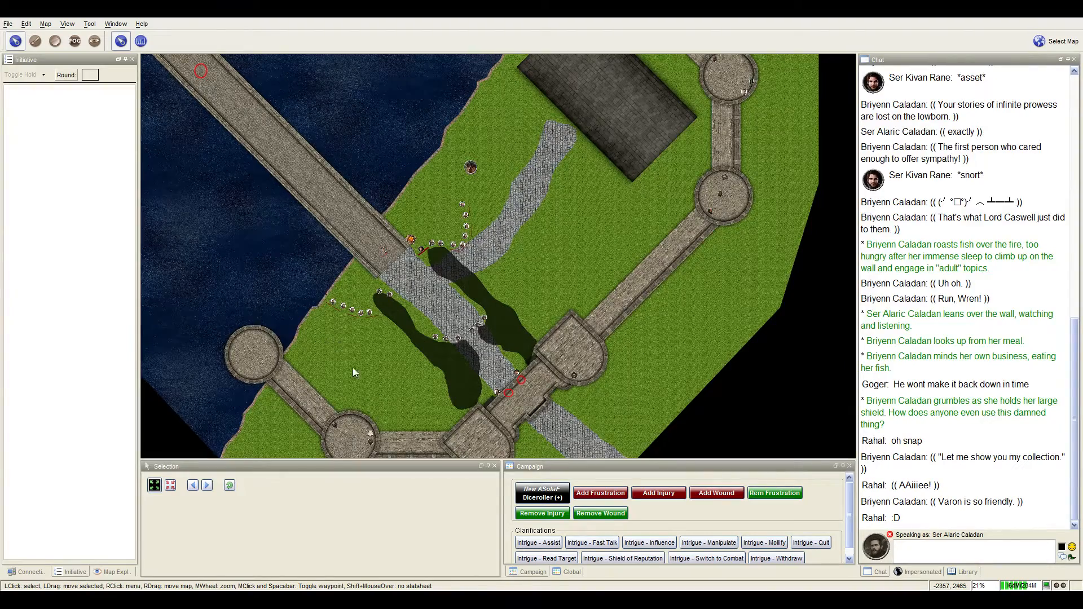
{"action": "mouse_move", "coordinate": [370, 442]}
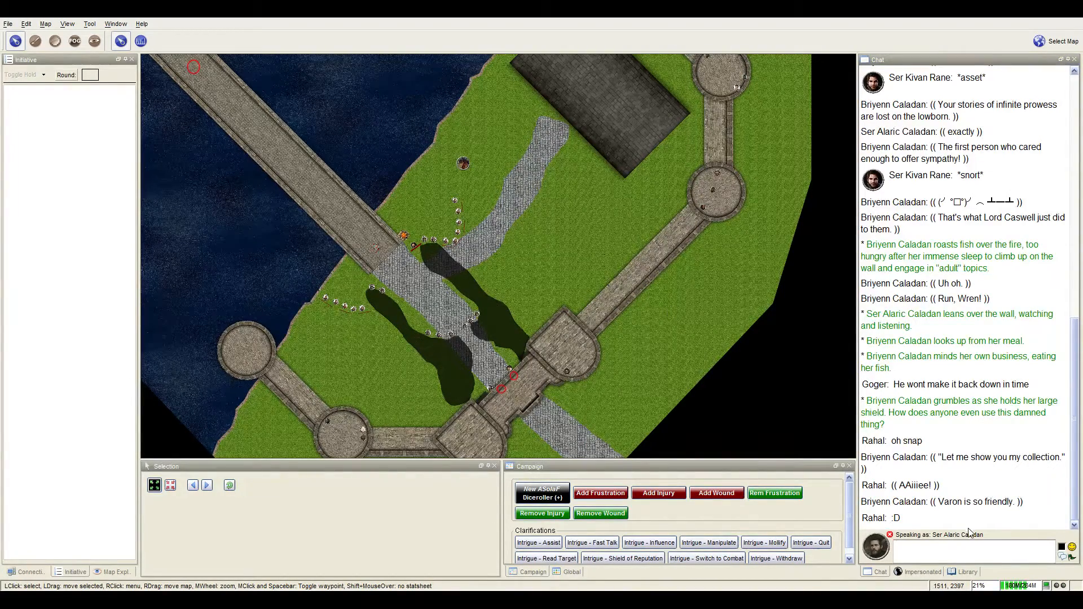
{"action": "mouse_move", "coordinate": [977, 514]}
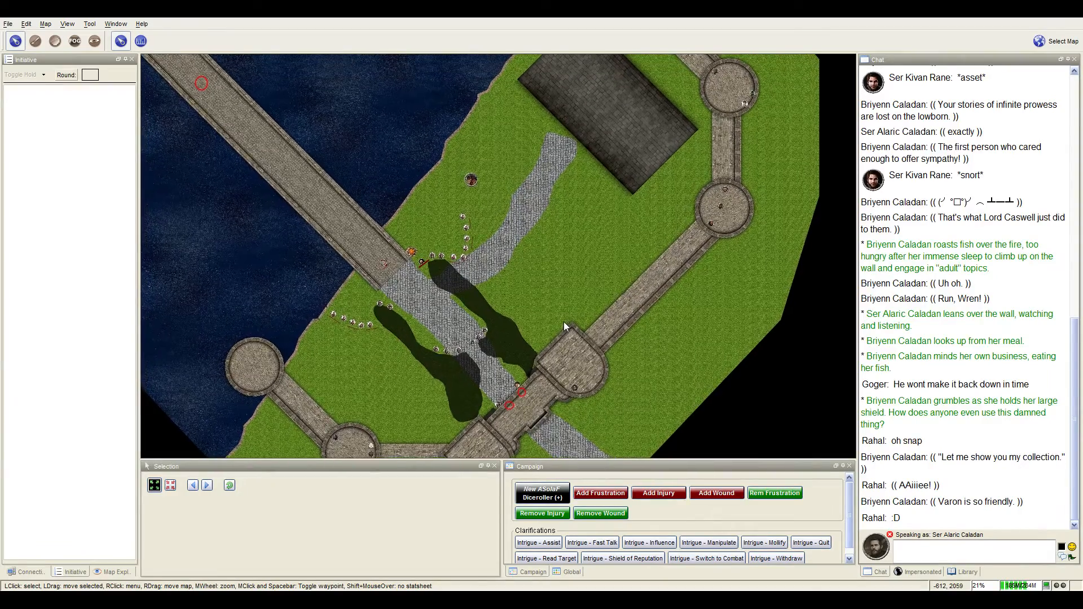
{"action": "scroll", "scroll_direction": "down", "scroll_amount": 3}
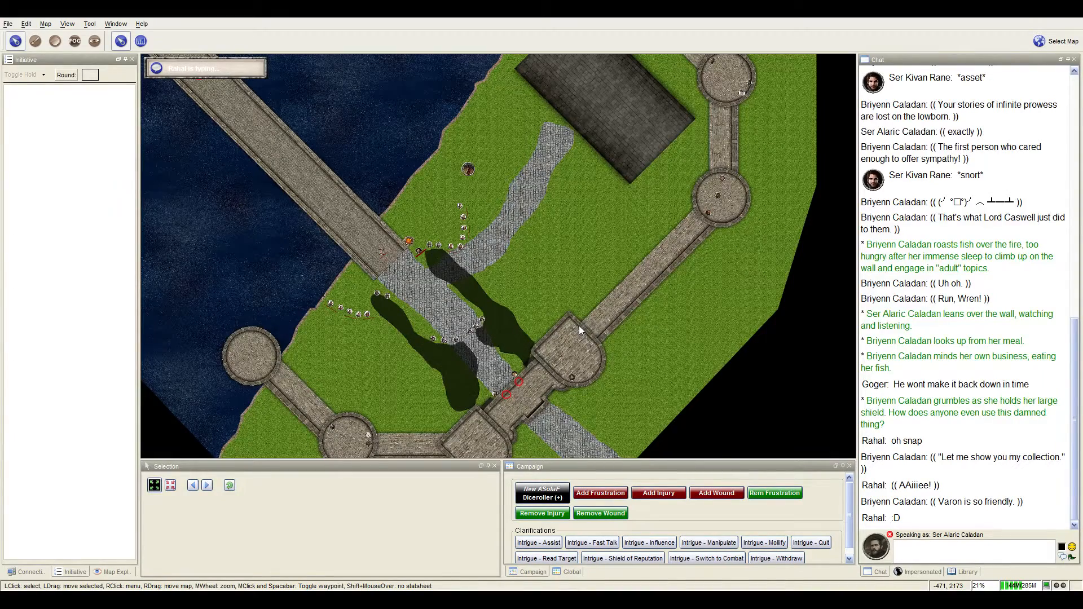
{"action": "left_click", "coordinate": [560, 380]}
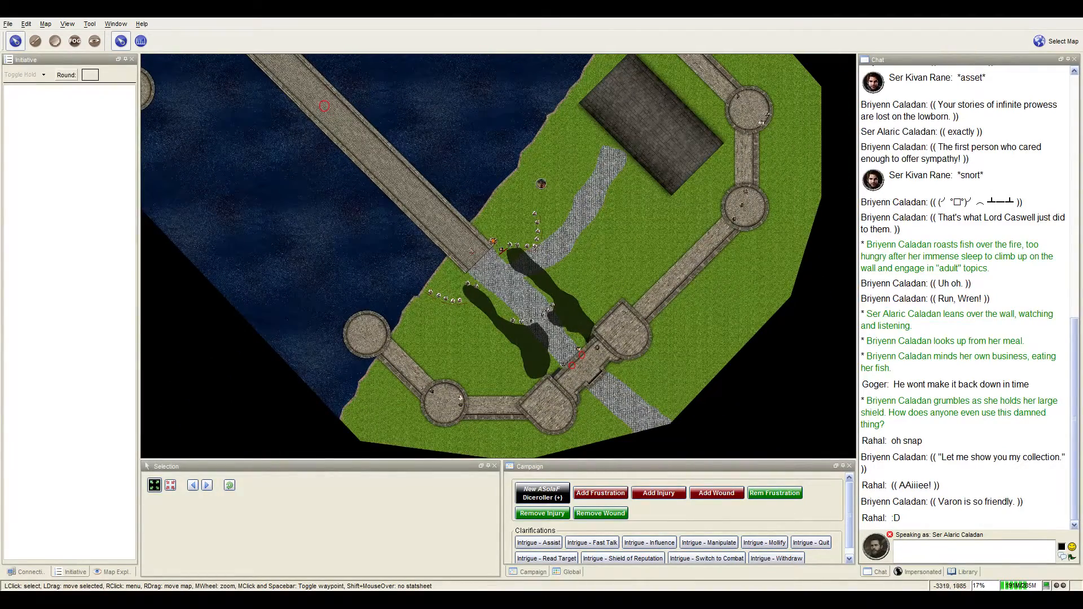
{"action": "scroll", "scroll_direction": "up", "scroll_amount": 3}
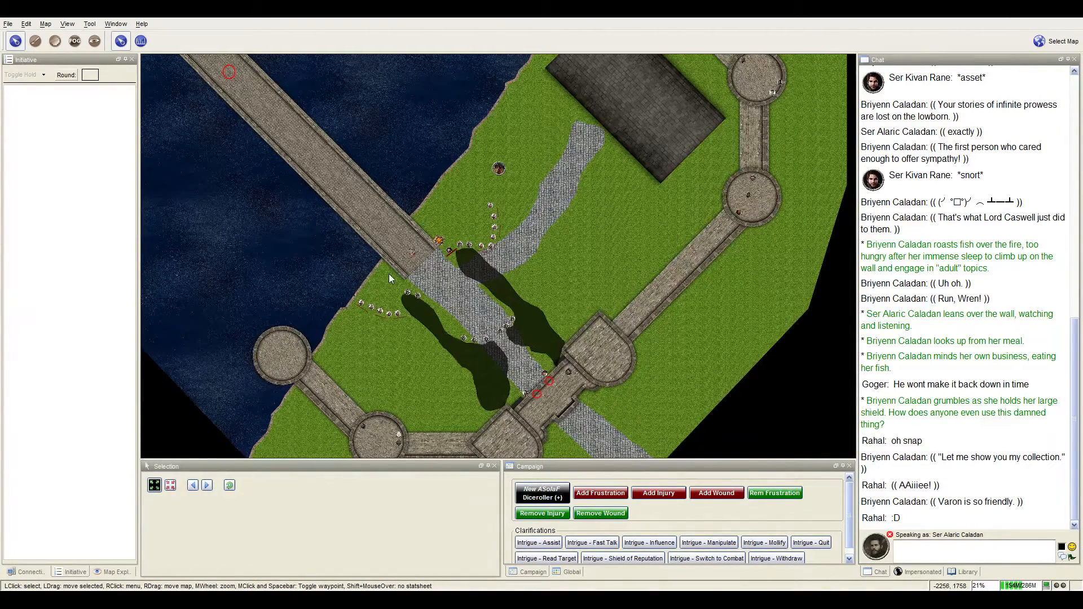
{"action": "mouse_move", "coordinate": [399, 227]}
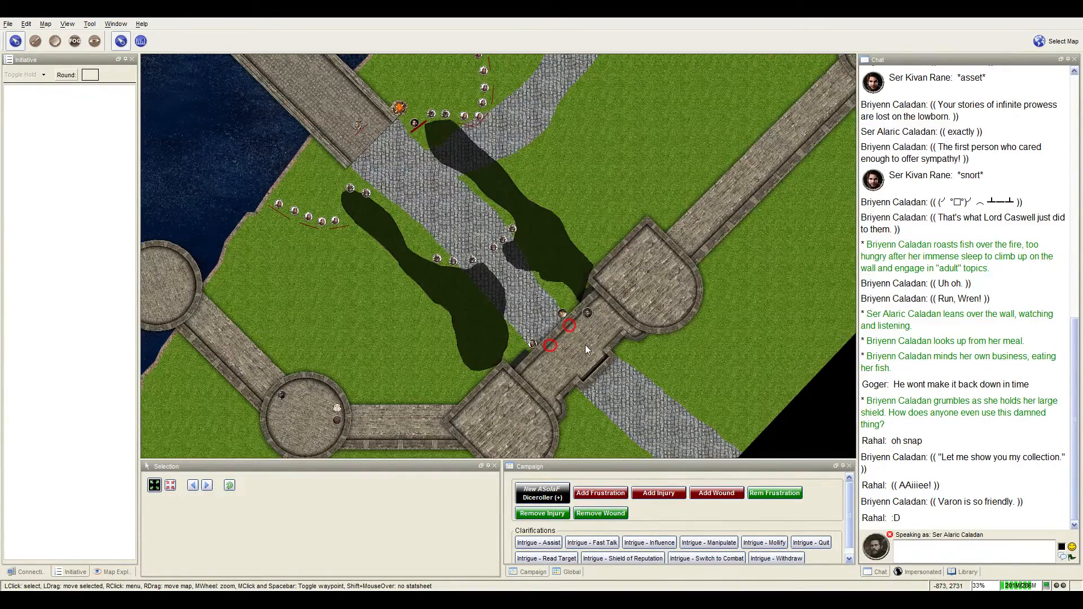
{"action": "scroll", "scroll_direction": "down", "scroll_amount": 3}
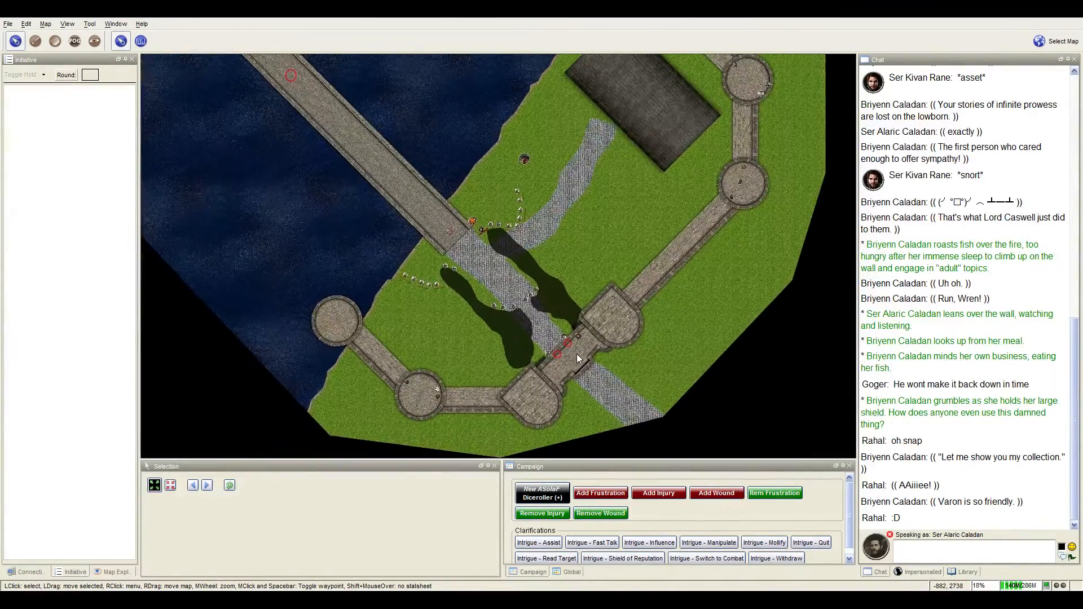
{"action": "scroll", "scroll_direction": "up", "scroll_amount": 3}
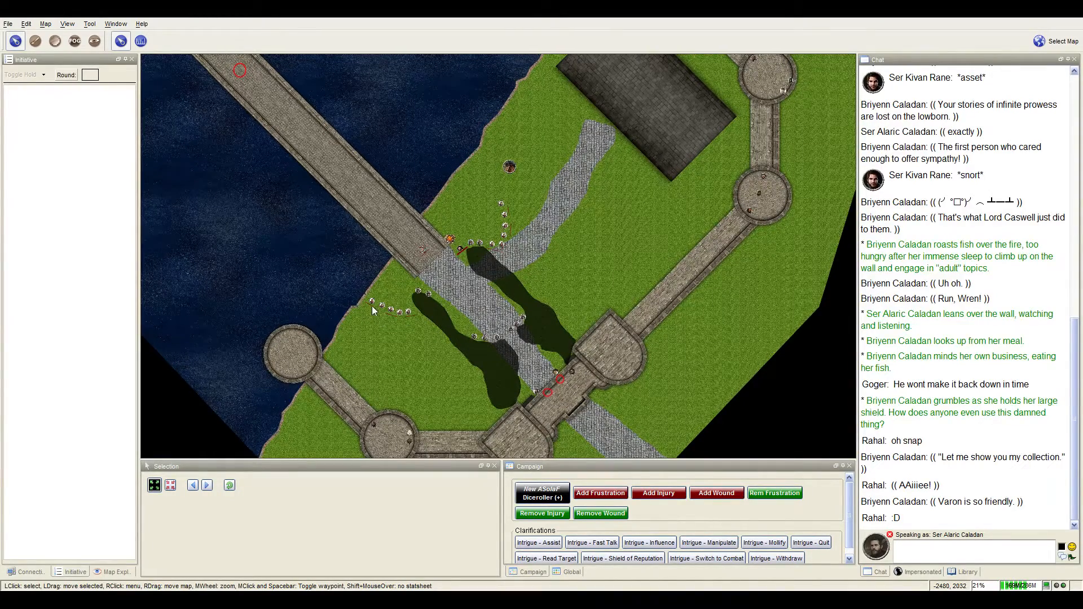
{"action": "mouse_move", "coordinate": [484, 325]}
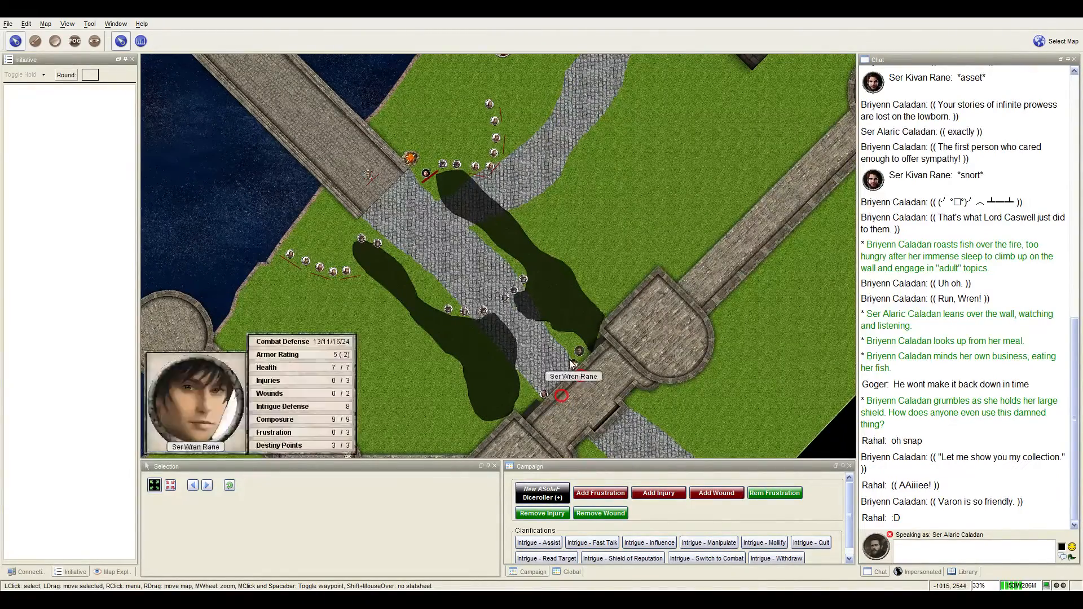
{"action": "left_click", "coordinate": [578, 351]}
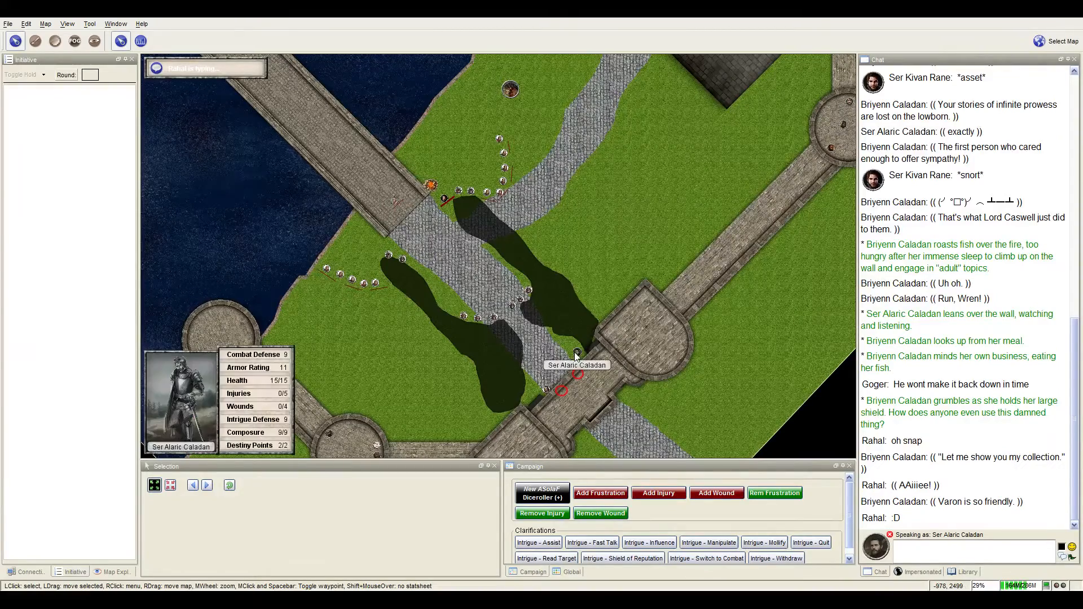
{"action": "left_click", "coordinate": [577, 356]}
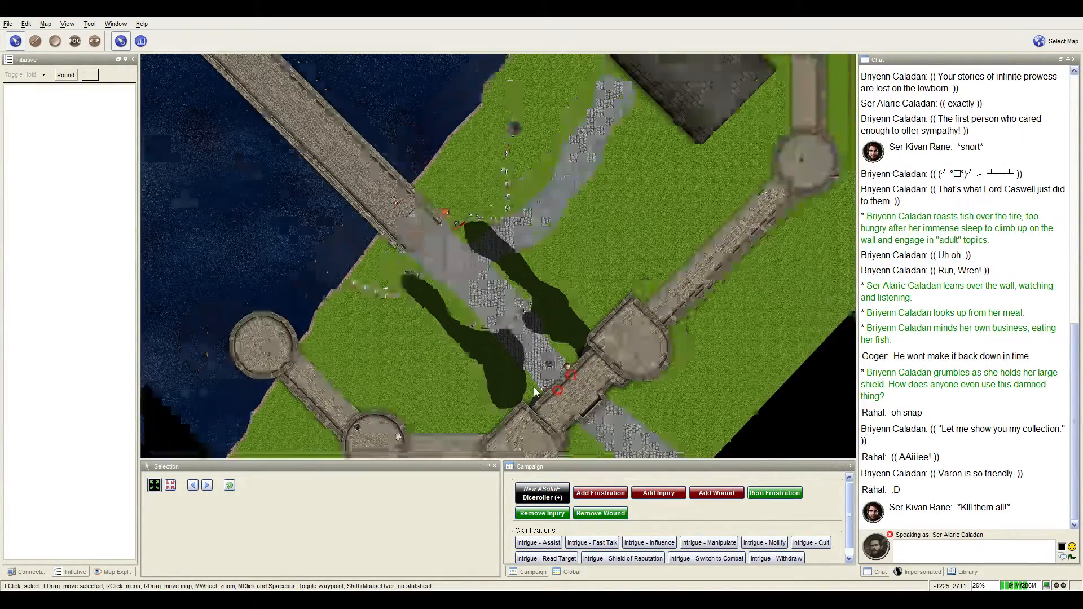
{"action": "scroll", "scroll_direction": "down", "scroll_amount": 3}
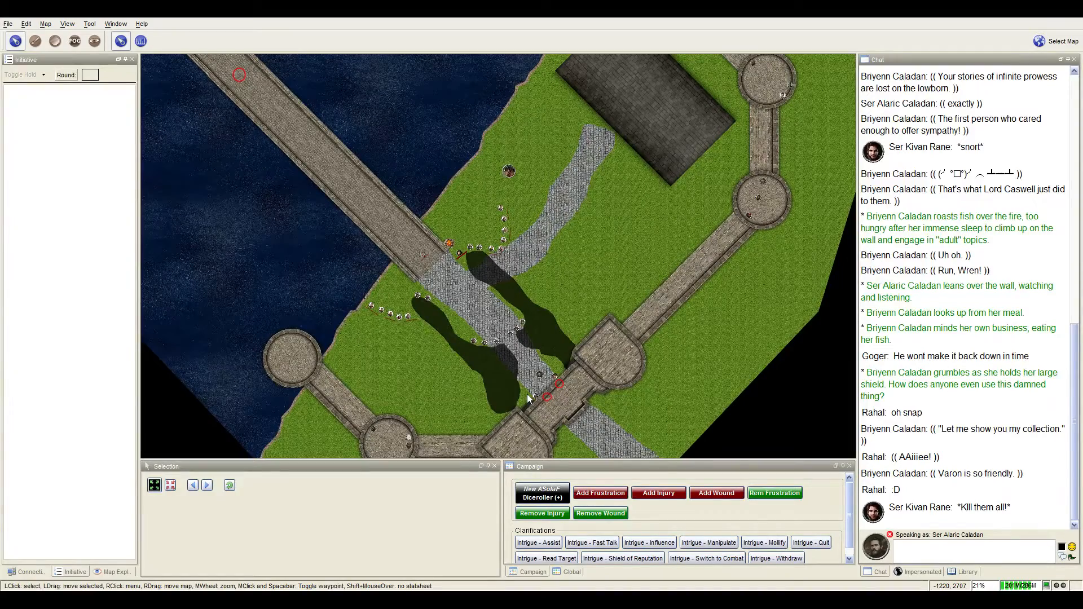
{"action": "left_click", "coordinate": [539, 374]}
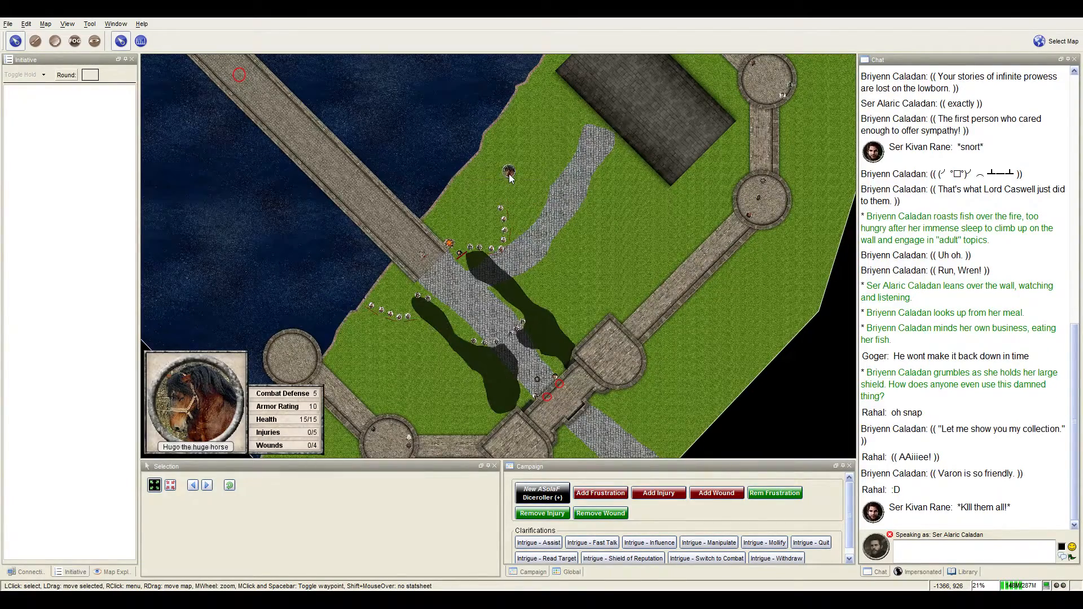
{"action": "mouse_move", "coordinate": [510, 170]}
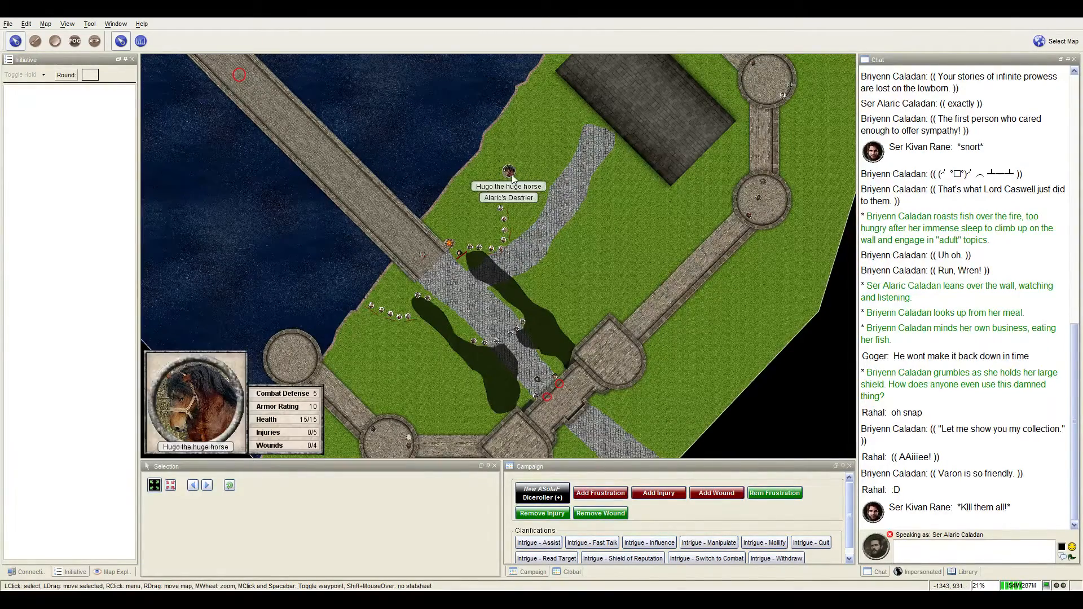
{"action": "scroll", "scroll_direction": "down", "scroll_amount": 3}
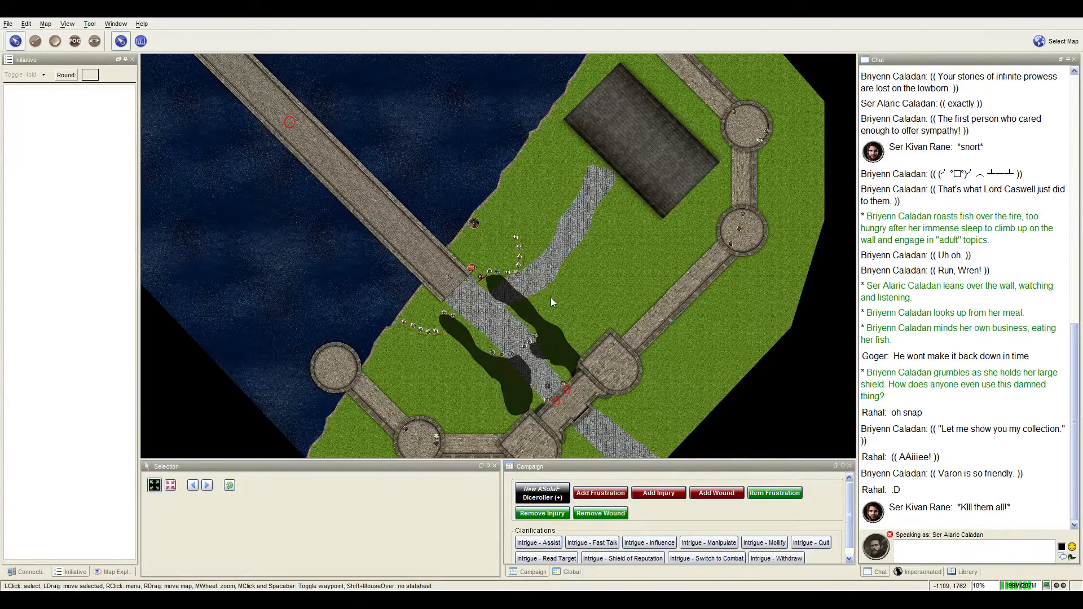
{"action": "scroll", "scroll_direction": "down", "scroll_amount": 3}
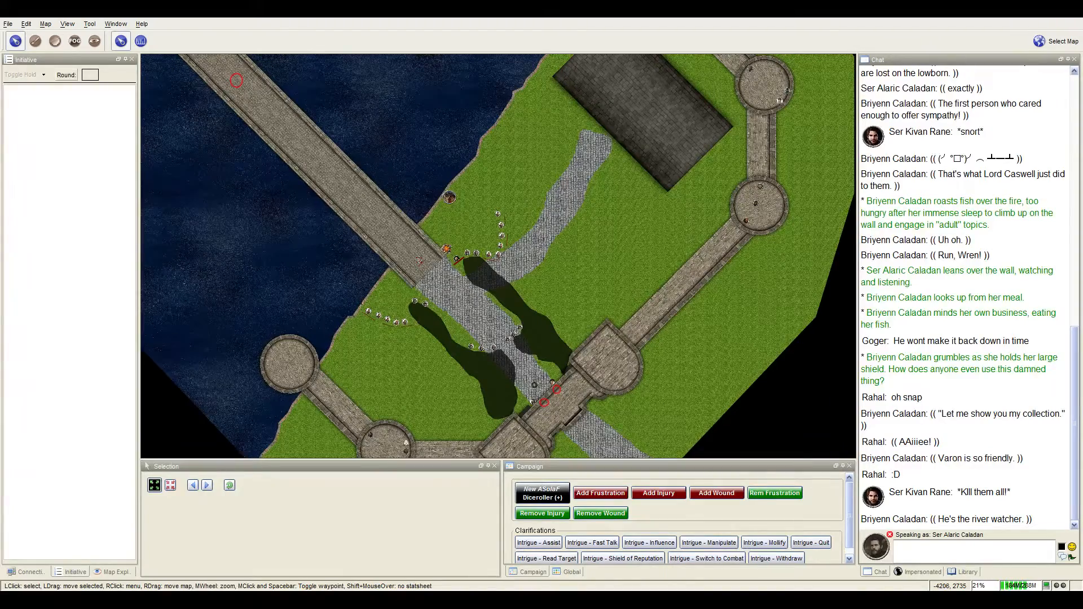
{"action": "scroll", "scroll_direction": "up", "scroll_amount": 3}
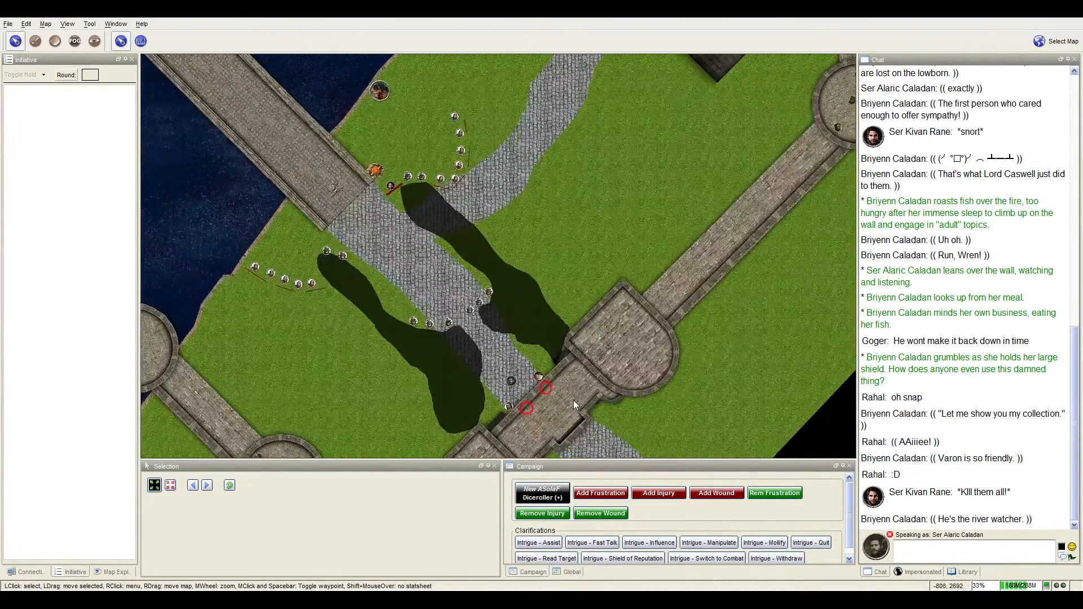
{"action": "scroll", "scroll_direction": "down", "scroll_amount": 3}
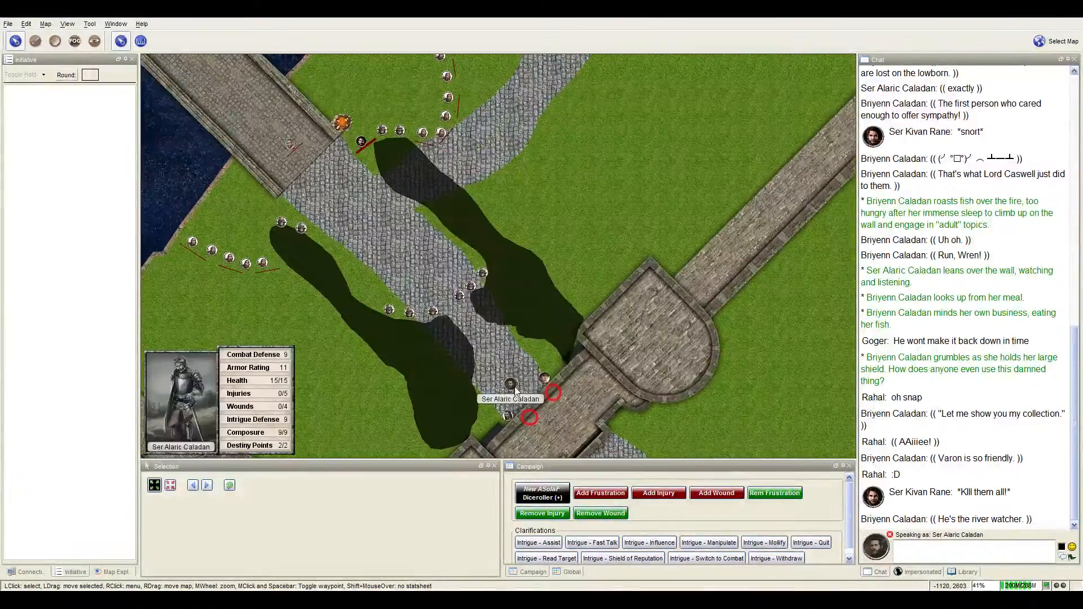
{"action": "scroll", "scroll_direction": "down", "scroll_amount": 3}
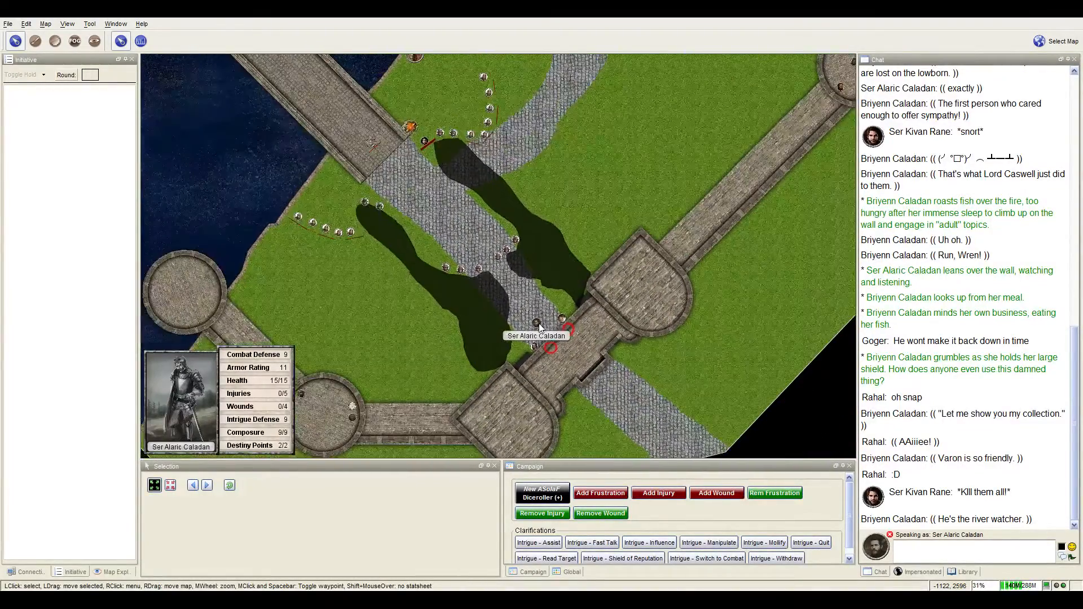
{"action": "scroll", "scroll_direction": "down", "scroll_amount": 3}
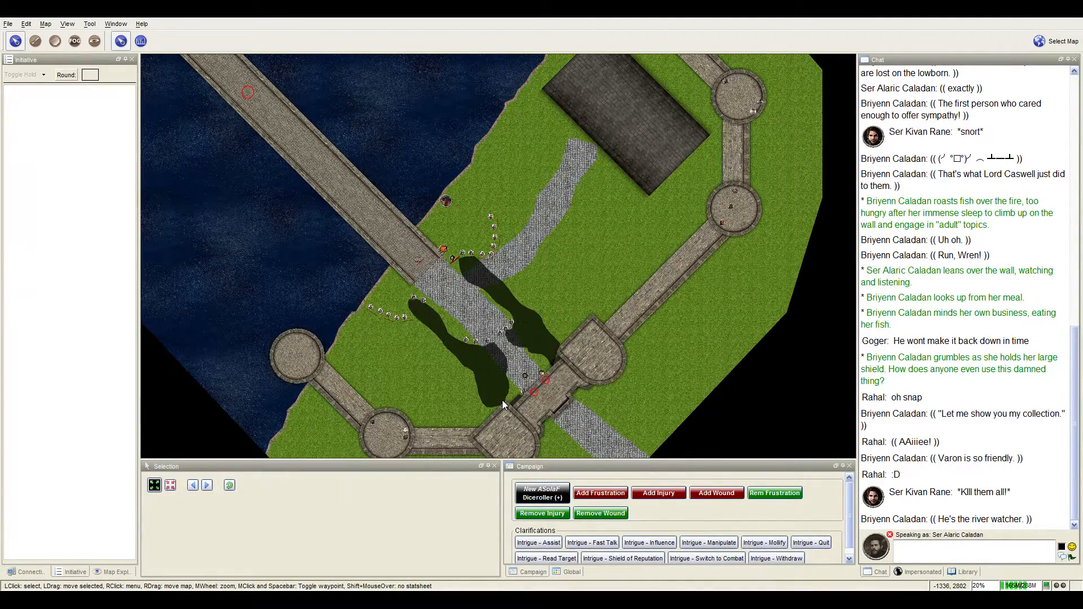
{"action": "mouse_move", "coordinate": [521, 433]}
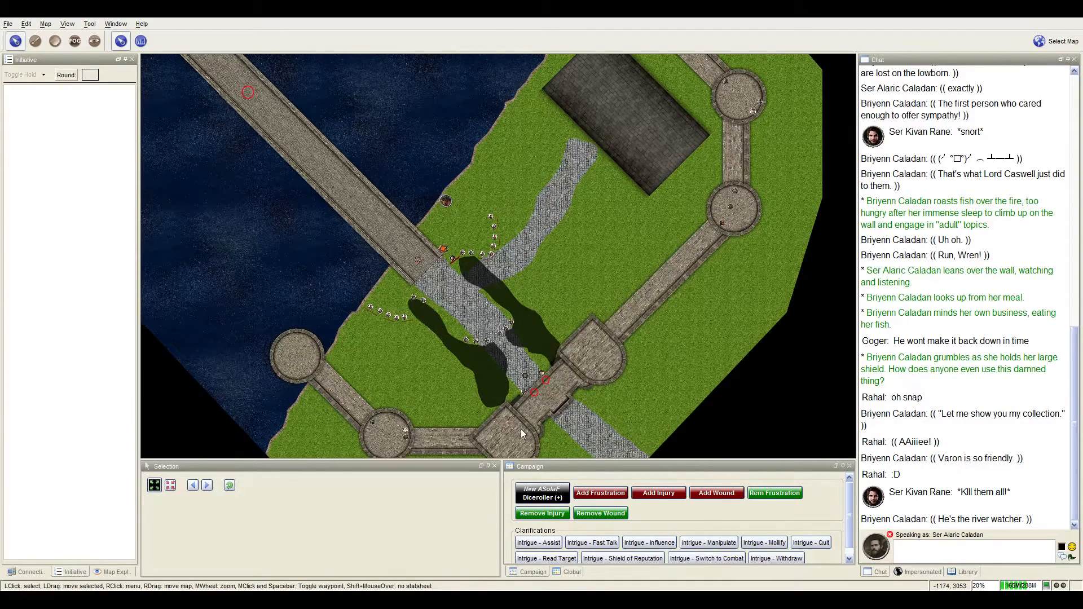